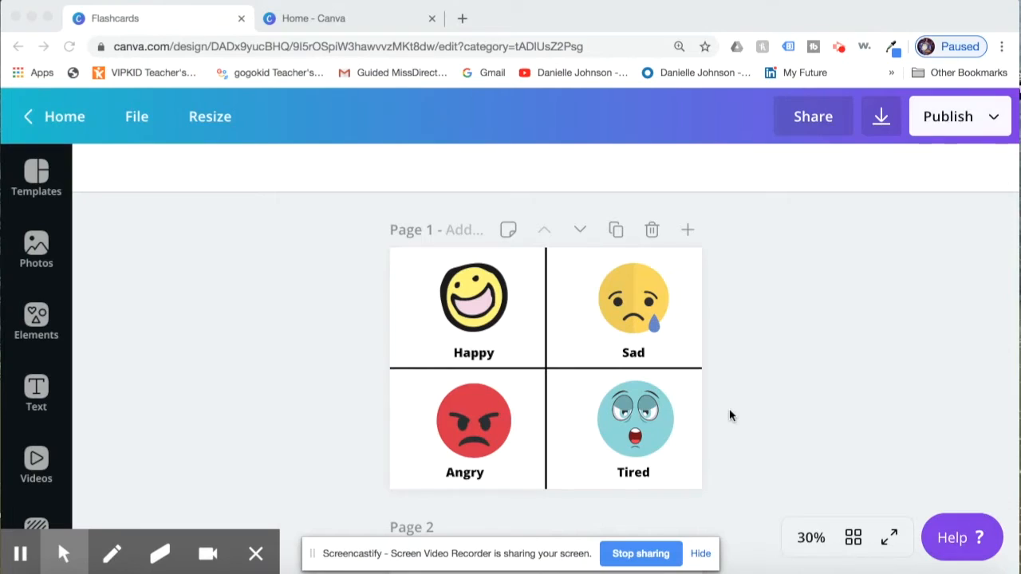
pyautogui.moveTo(763, 316)
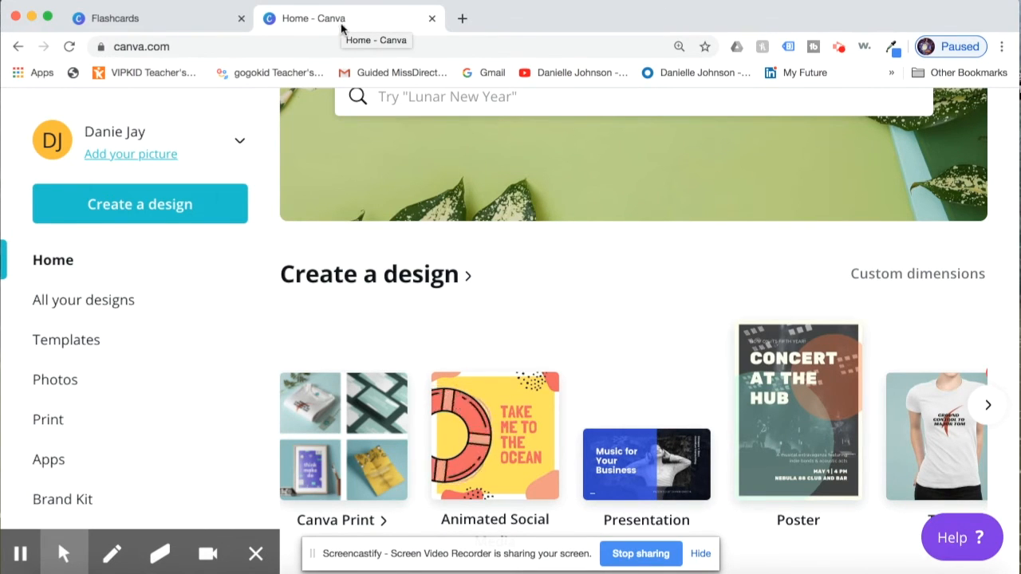
pyautogui.moveTo(479, 567)
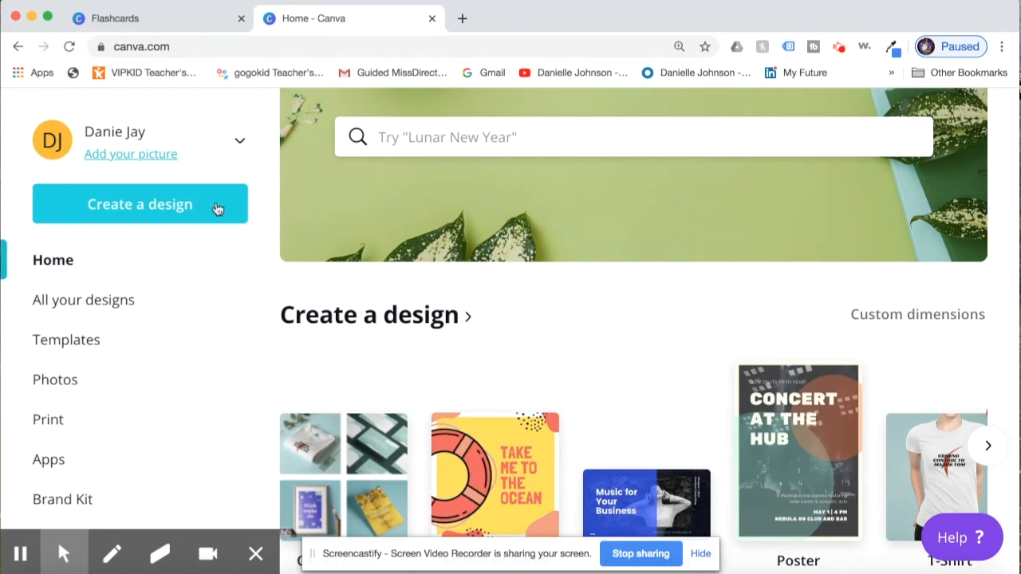
# Start a new Flyer (Landscape) design, 11 × 8.5 in, from the Create a design search
pyautogui.click(140, 204)
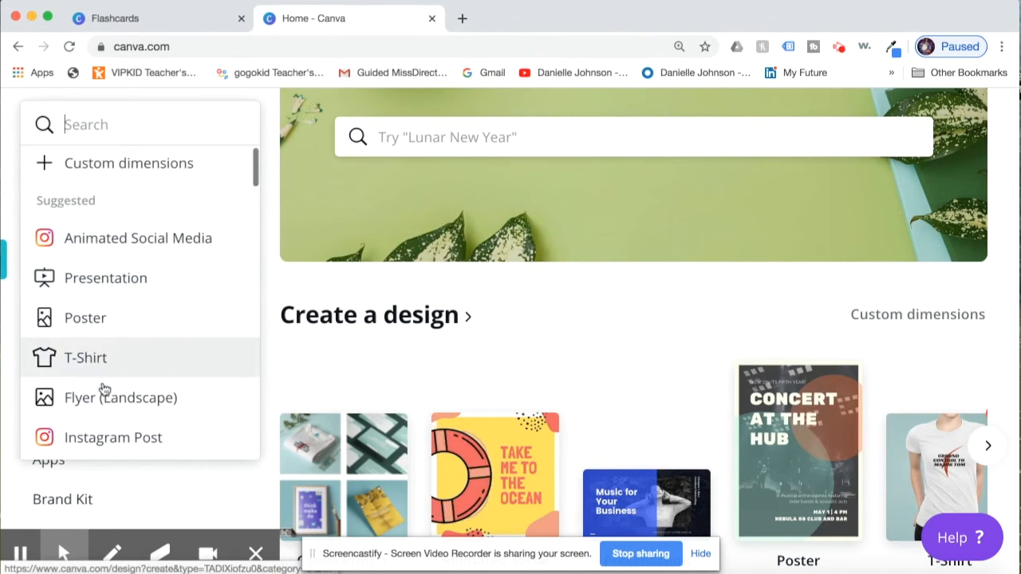
pyautogui.scroll(-3)
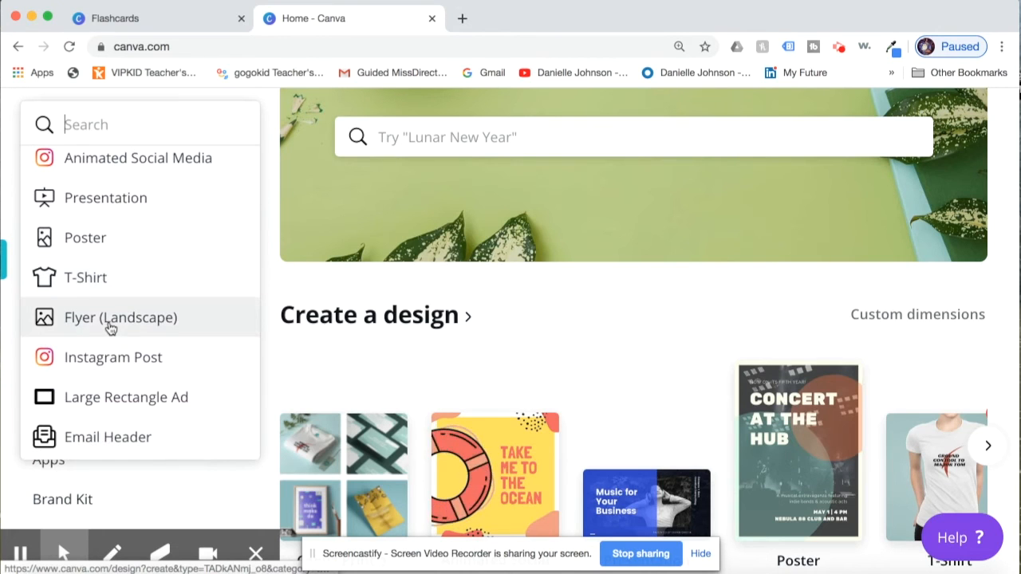
pyautogui.write('flyer')
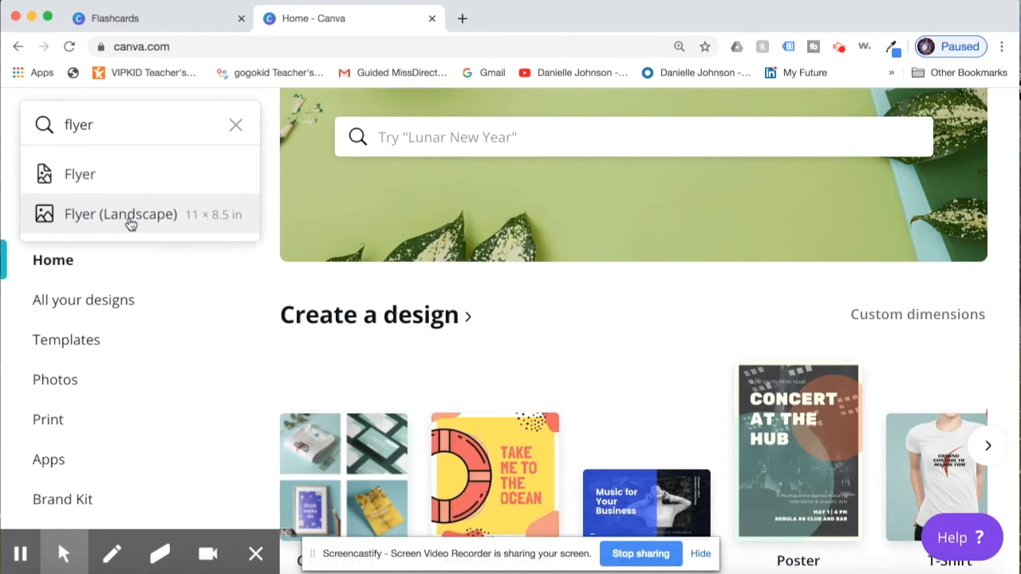
pyautogui.click(122, 214)
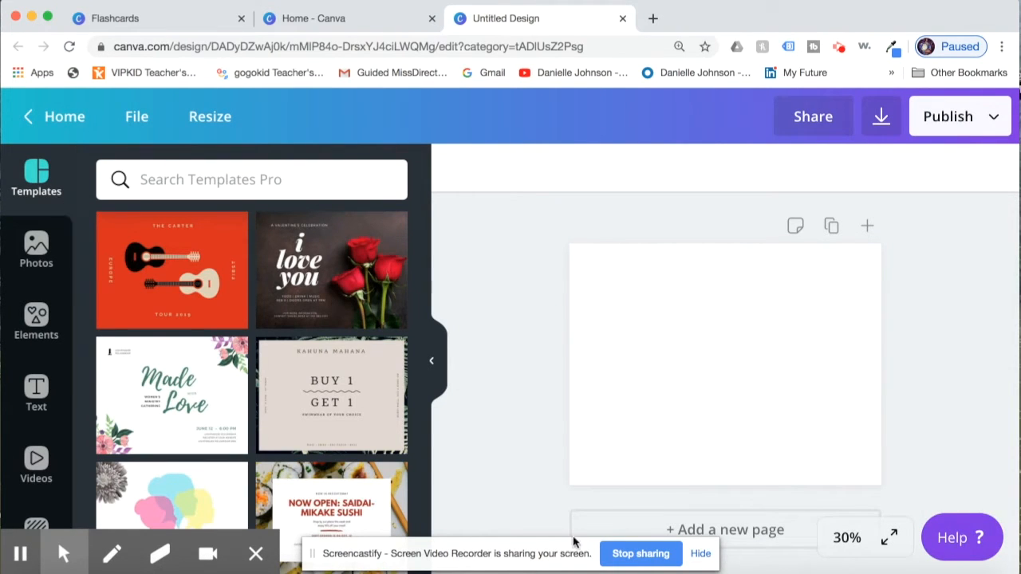
# Browse the Elements library for a plain straight line to add to the page
pyautogui.scroll(-3)
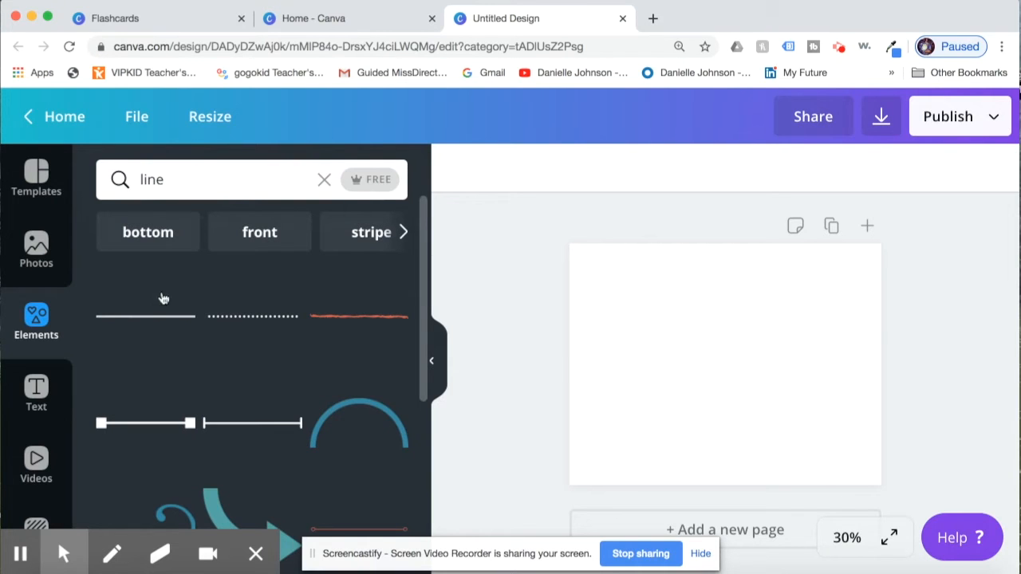
pyautogui.moveTo(239, 329)
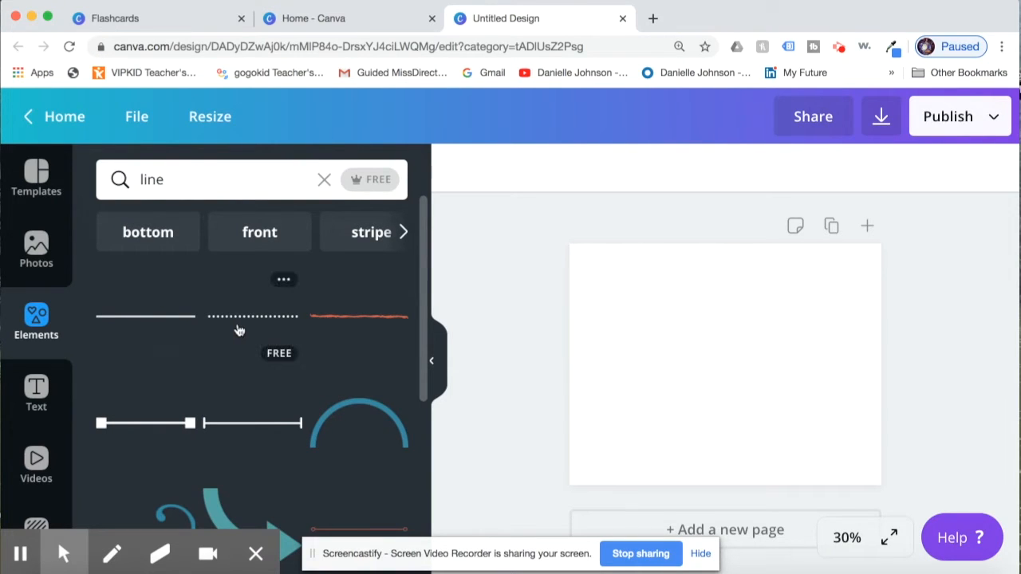
pyautogui.moveTo(145, 318)
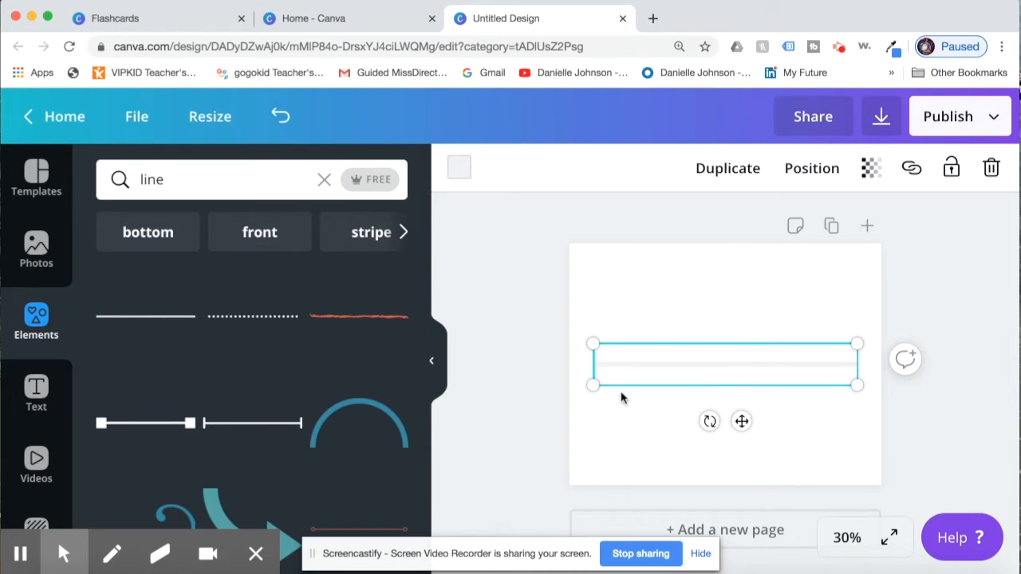
pyautogui.moveTo(693, 351)
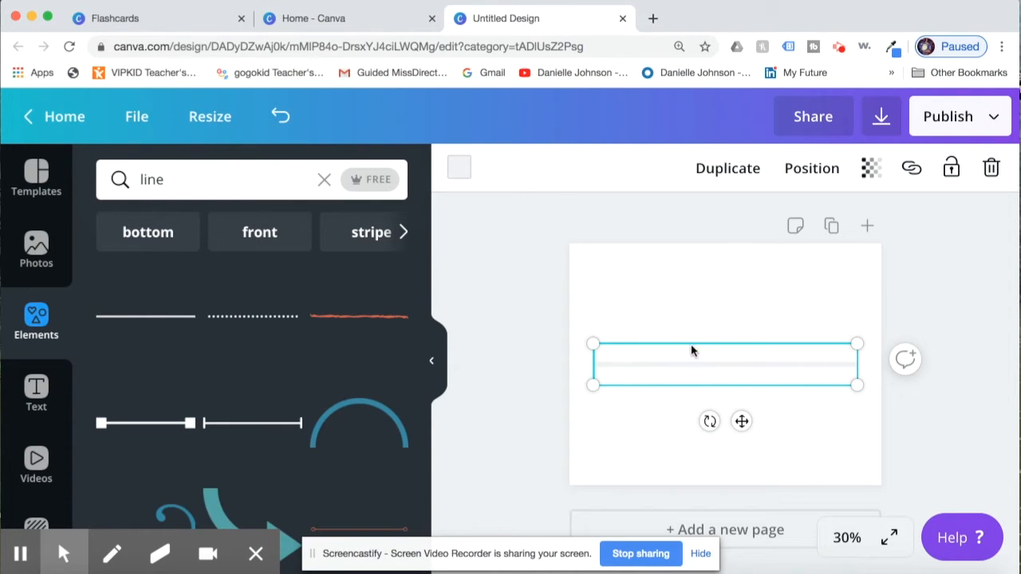
pyautogui.moveTo(475, 186)
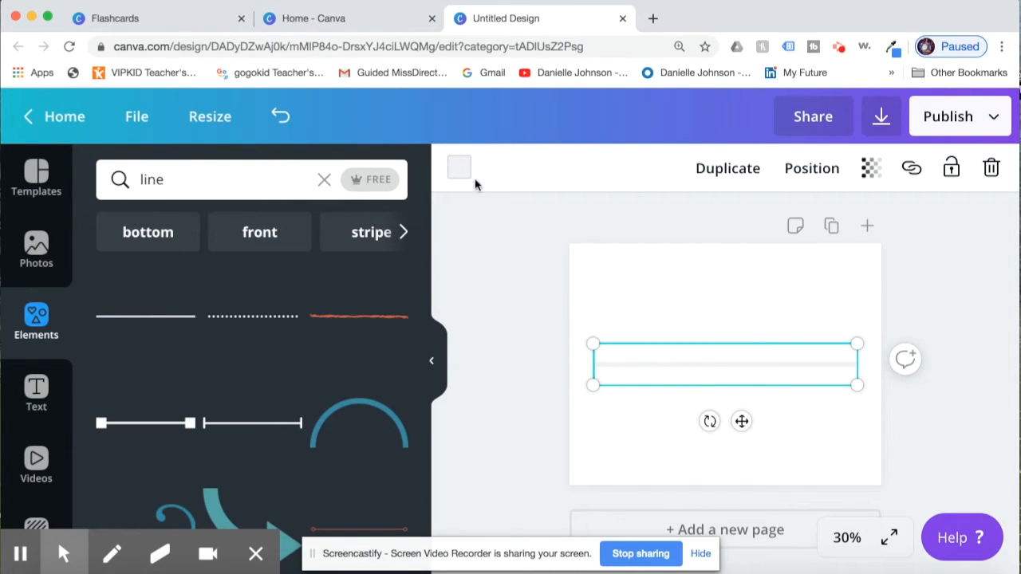
# Colour the line black, thin it and stretch it horizontally across the page middle
pyautogui.click(459, 168)
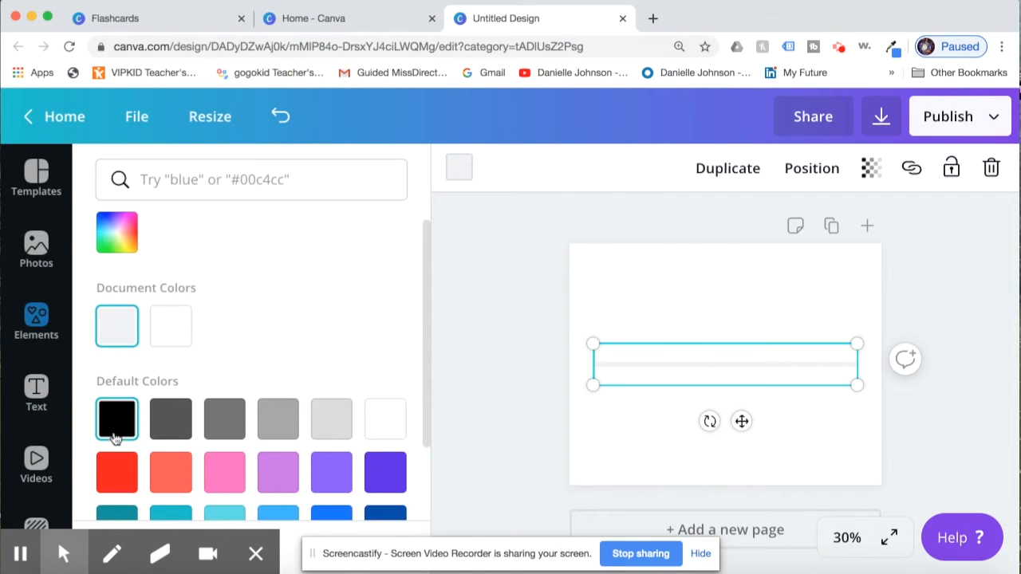
pyautogui.click(117, 418)
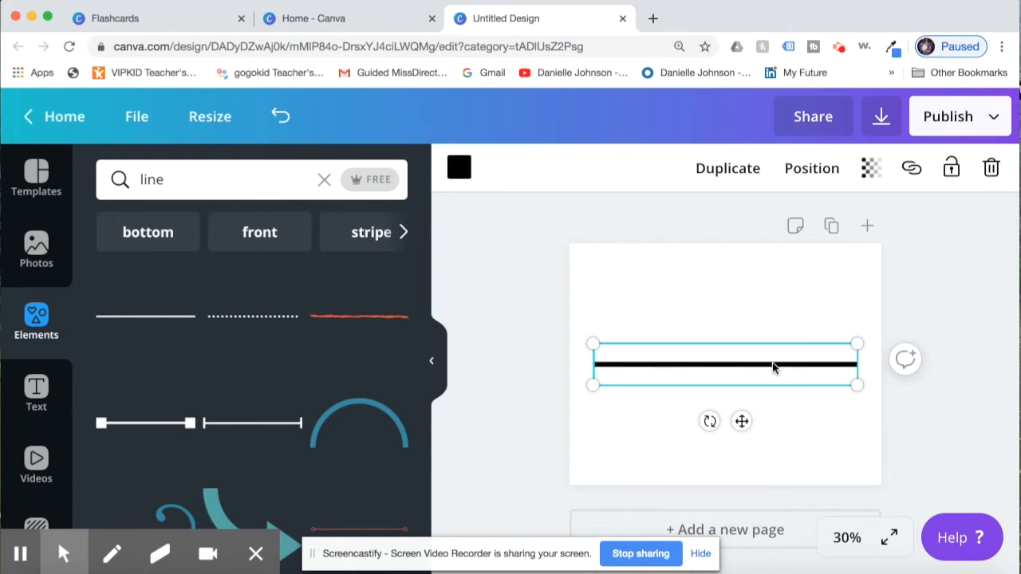
pyautogui.moveTo(858, 364); pyautogui.dragTo(782, 364)
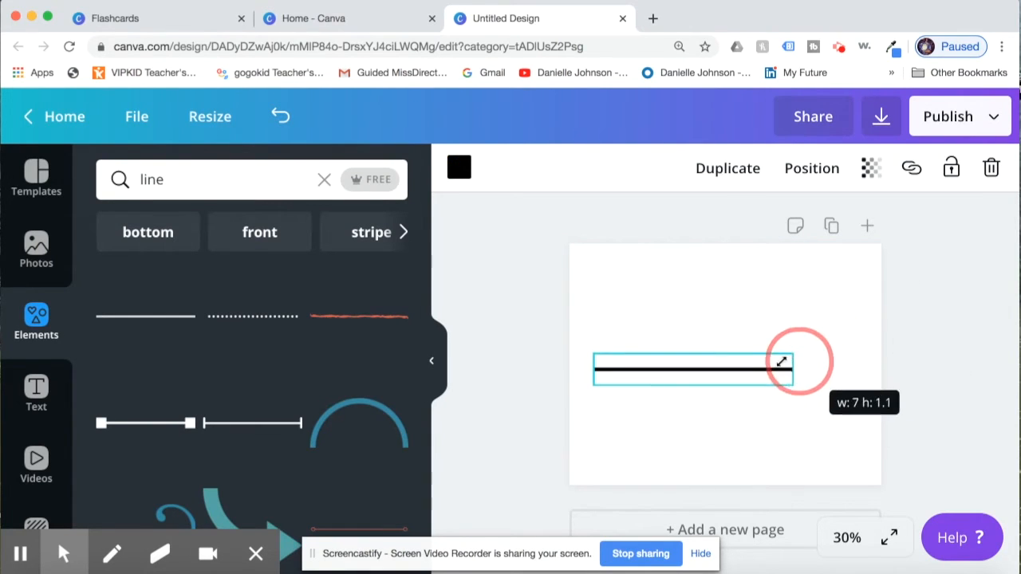
pyautogui.moveTo(782, 363); pyautogui.dragTo(702, 377)
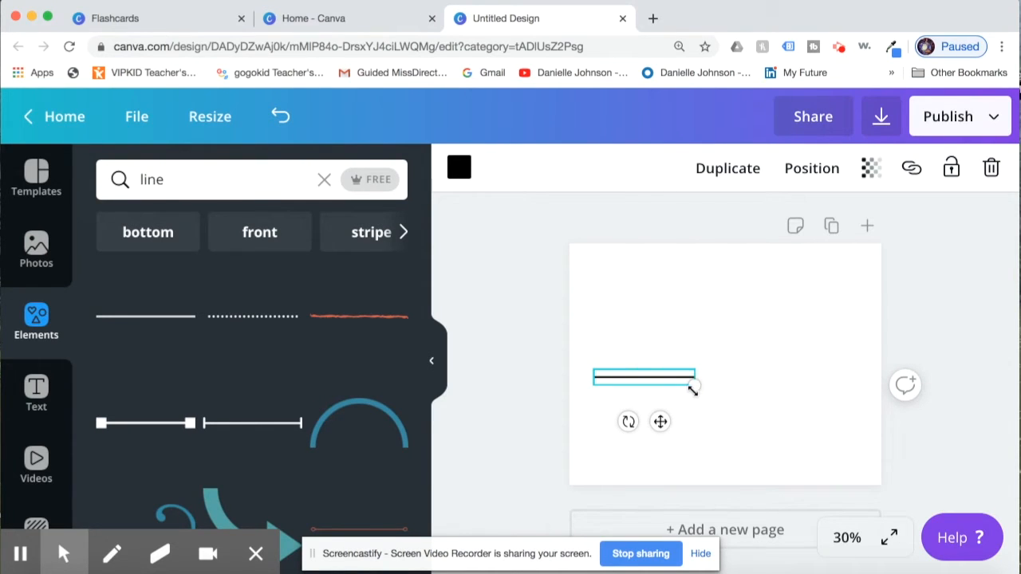
pyautogui.moveTo(693, 391)
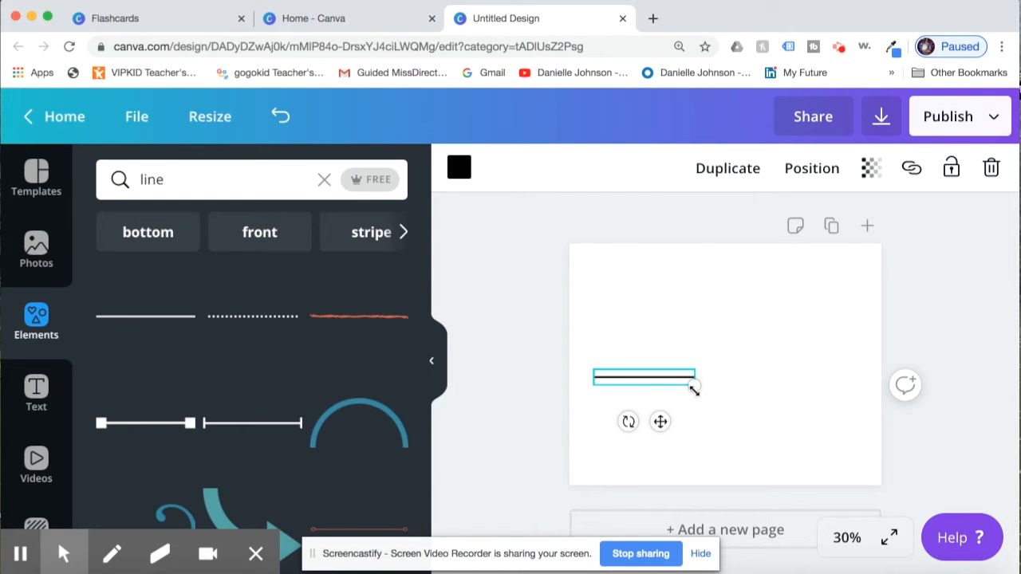
pyautogui.moveTo(694, 388); pyautogui.dragTo(690, 390)
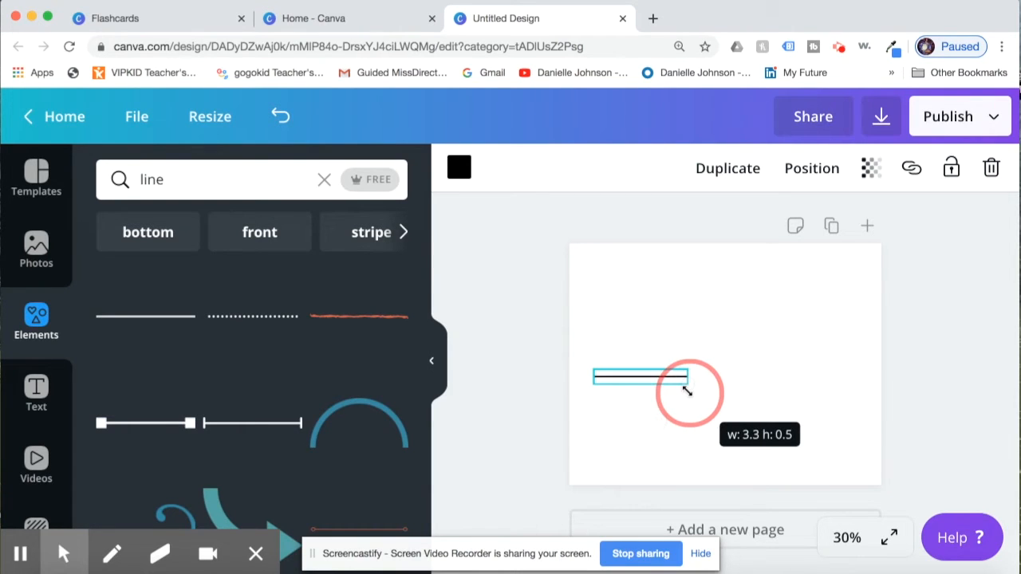
pyautogui.moveTo(685, 376); pyautogui.dragTo(689, 391)
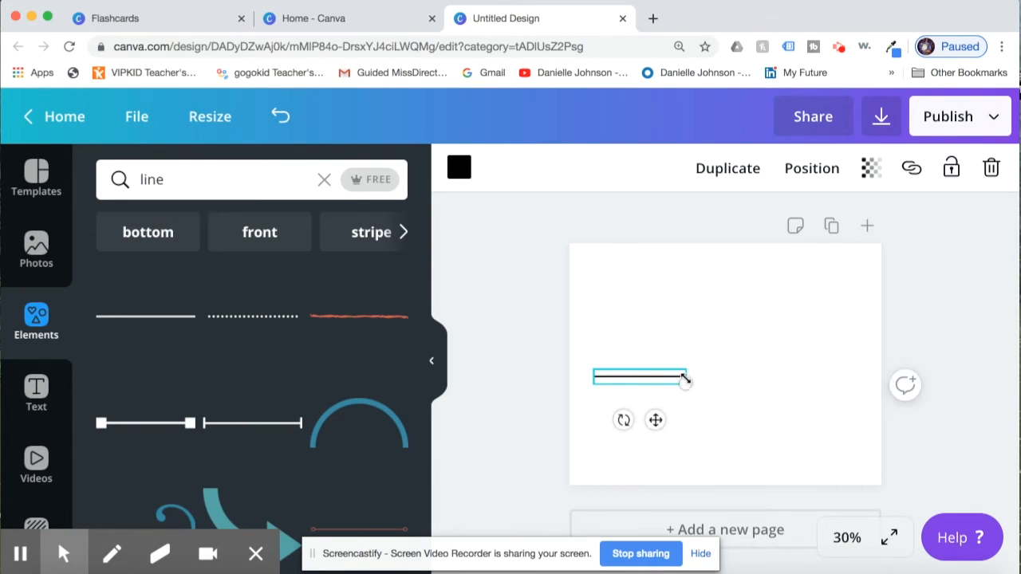
pyautogui.moveTo(686, 379); pyautogui.dragTo(731, 374)
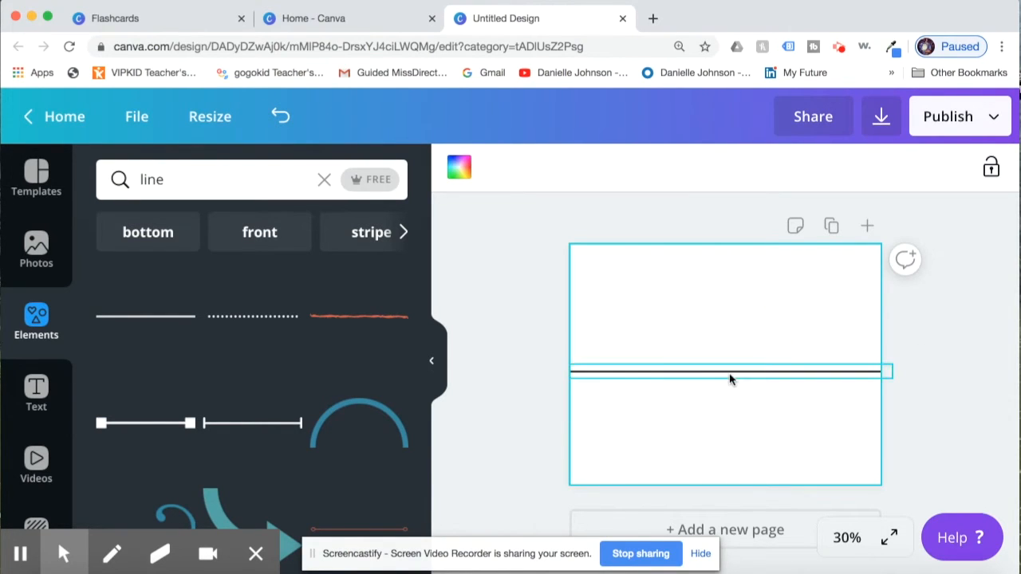
# Duplicate the line and turn the copy vertical through the page centre, forming four quadrants
pyautogui.click(725, 370)
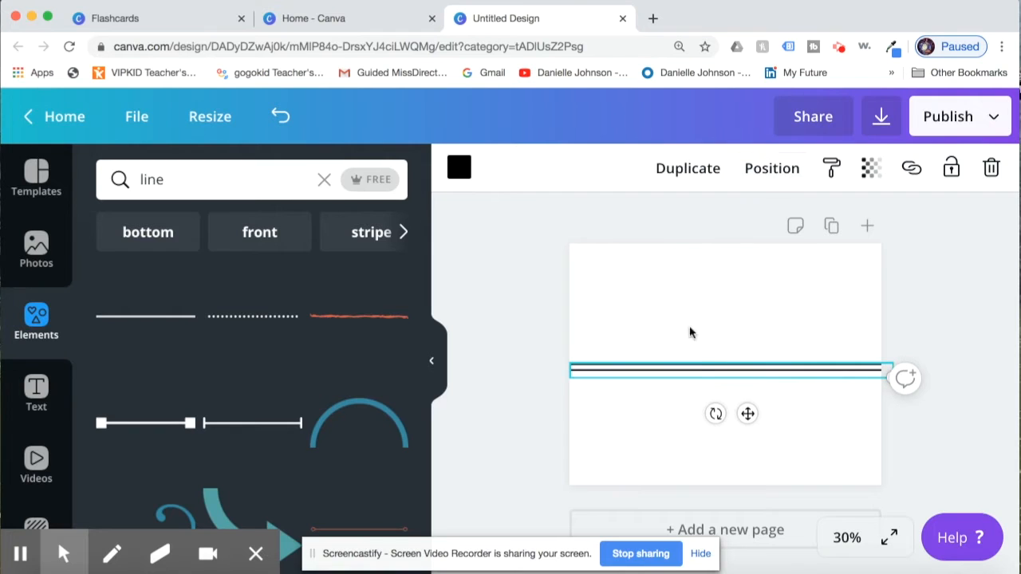
pyautogui.moveTo(725, 370); pyautogui.dragTo(696, 326)
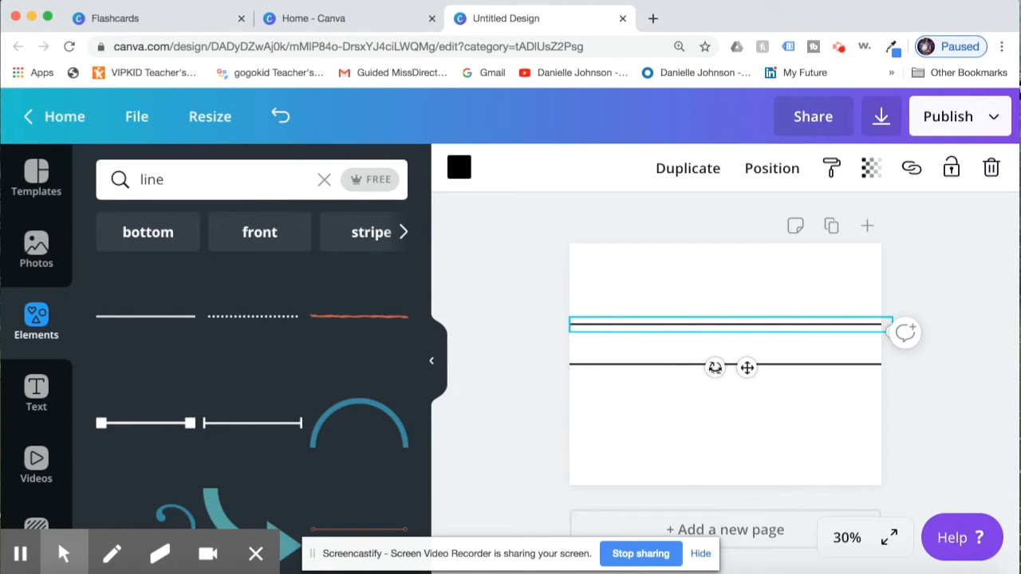
pyautogui.moveTo(714, 367); pyautogui.dragTo(694, 359)
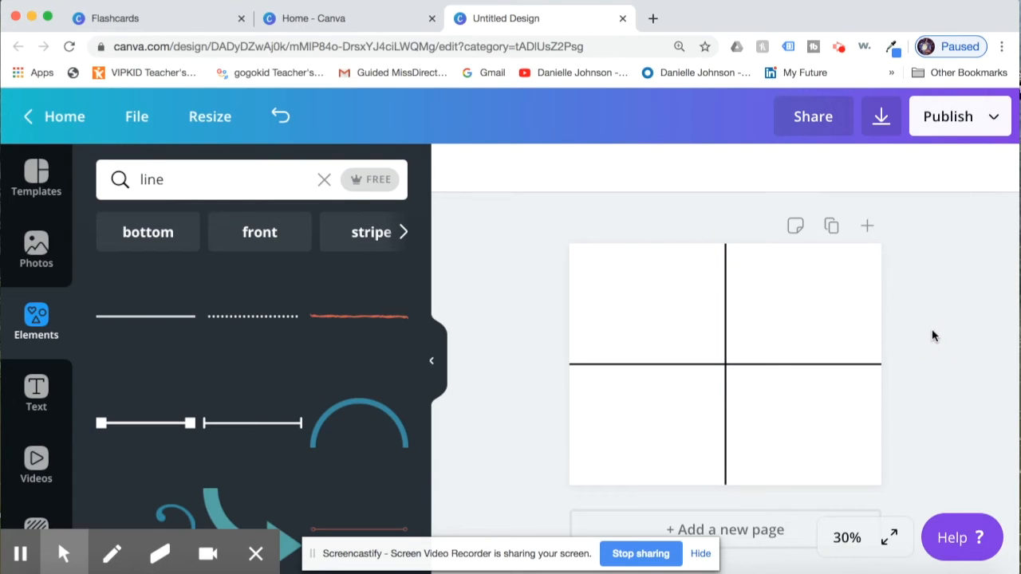
pyautogui.moveTo(653, 456)
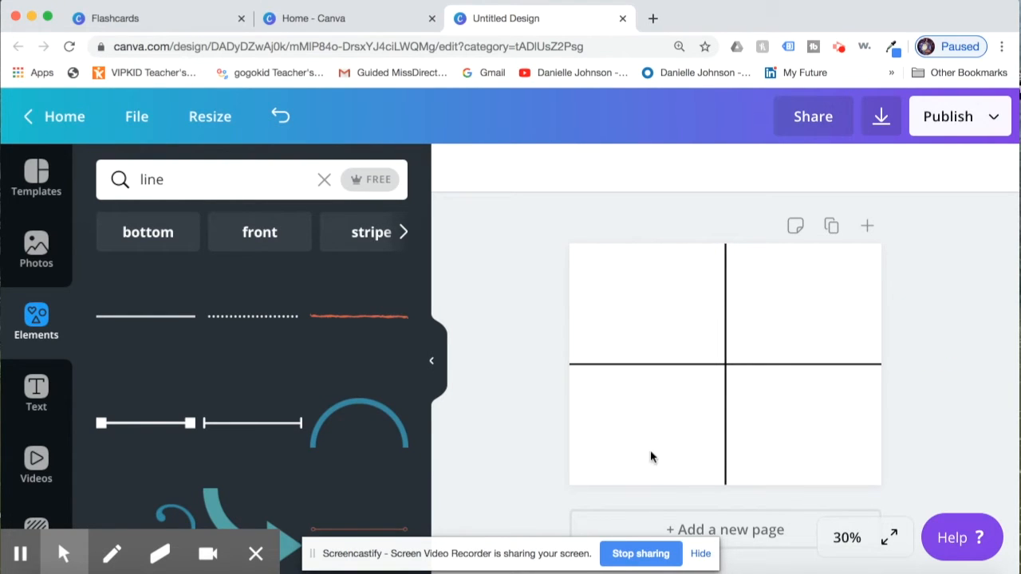
pyautogui.moveTo(536, 406)
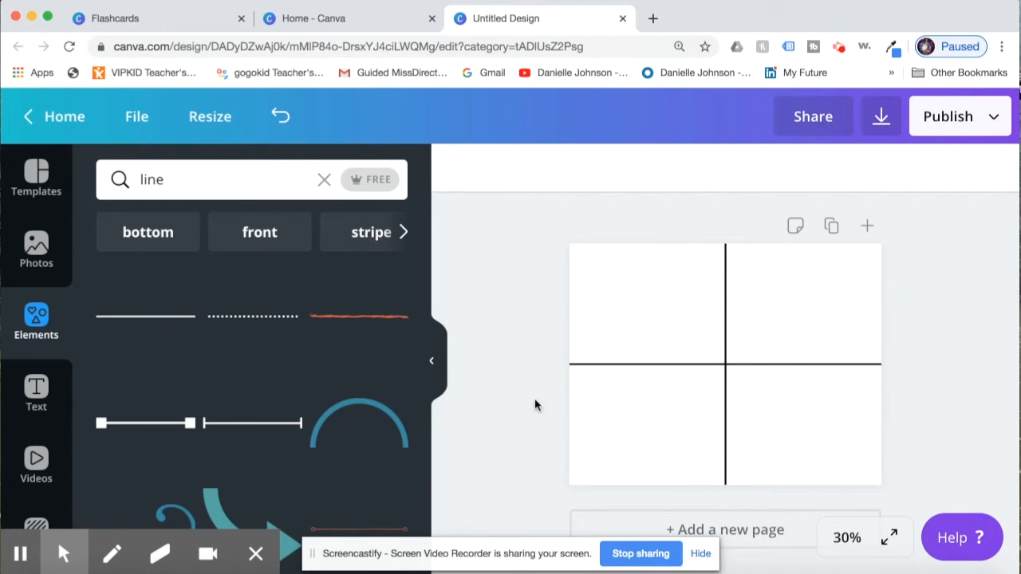
pyautogui.moveTo(501, 380)
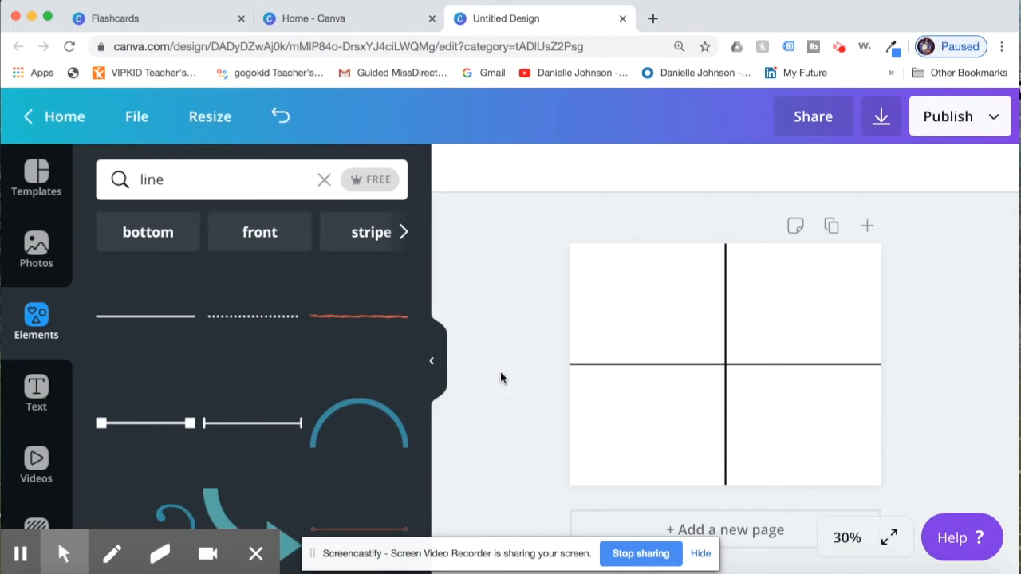
pyautogui.moveTo(35, 387)
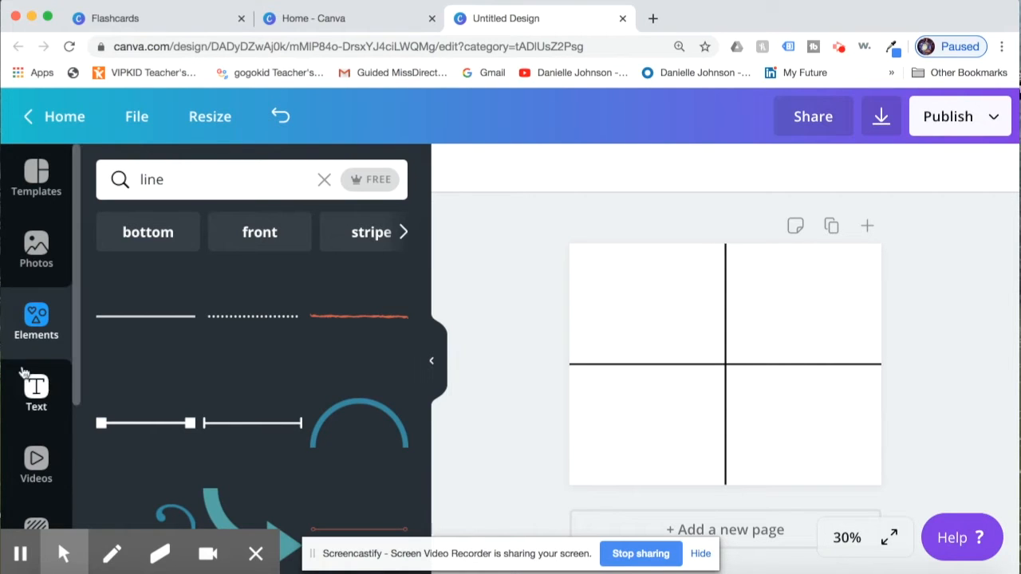
pyautogui.moveTo(35, 388)
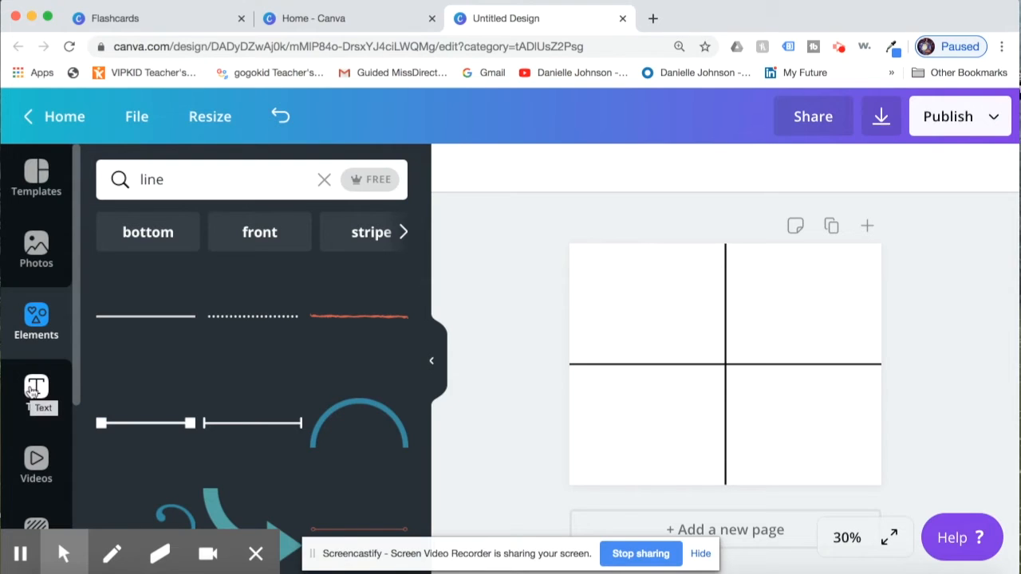
pyautogui.moveTo(35, 391)
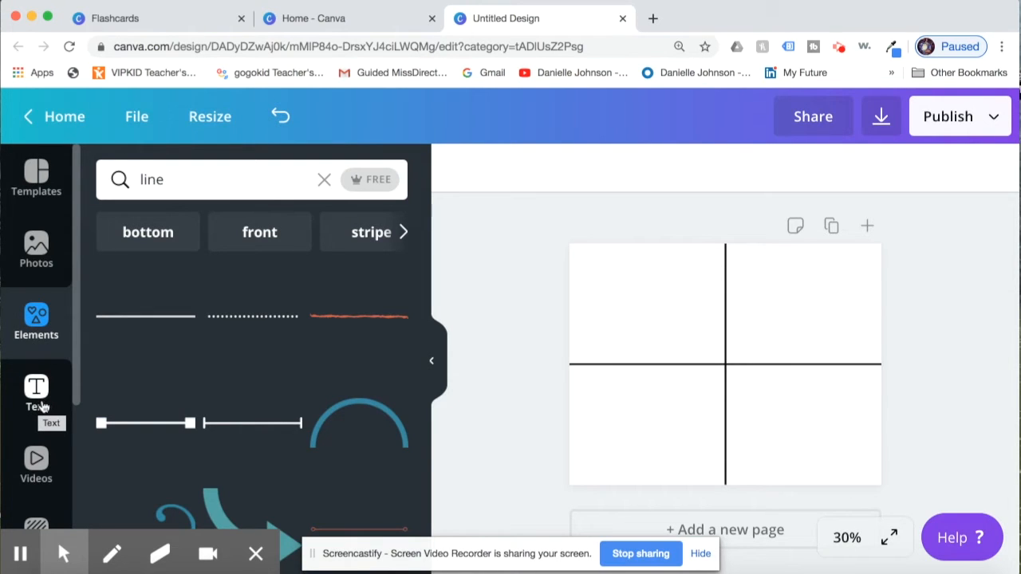
# Add a heading reading 'Happy' and place it in the top-left quadrant
pyautogui.click(35, 391)
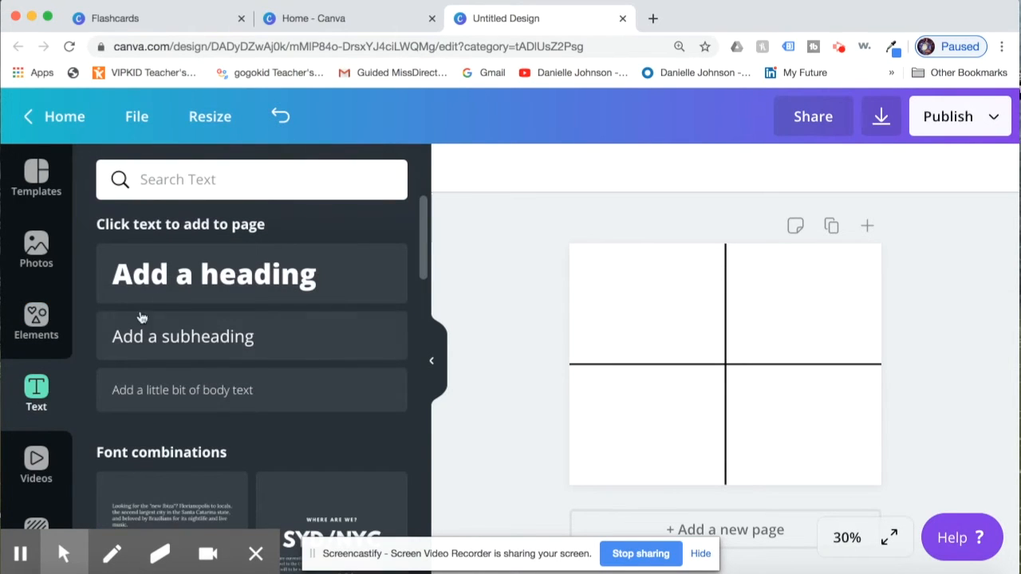
pyautogui.moveTo(253, 287)
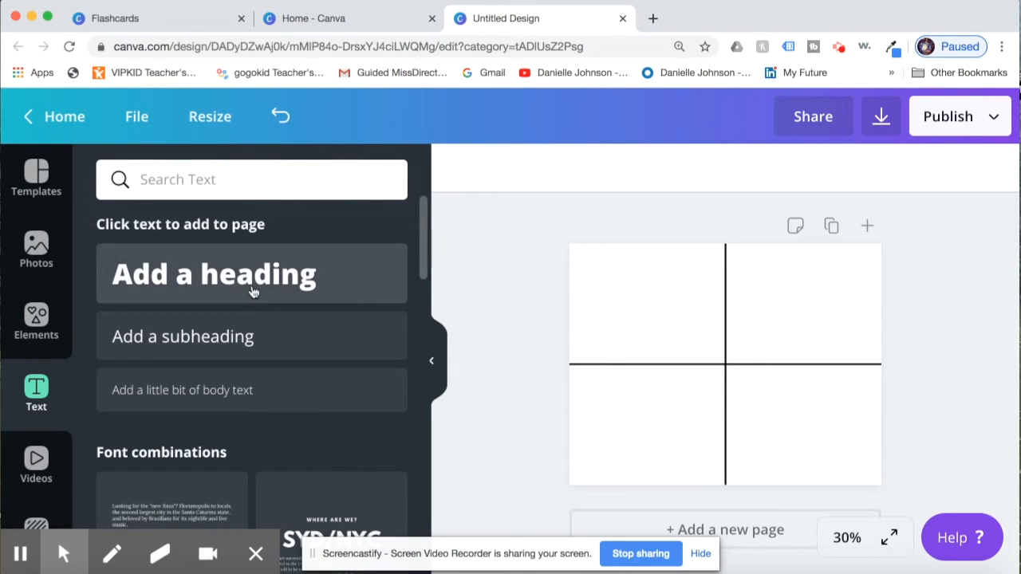
pyautogui.click(243, 284)
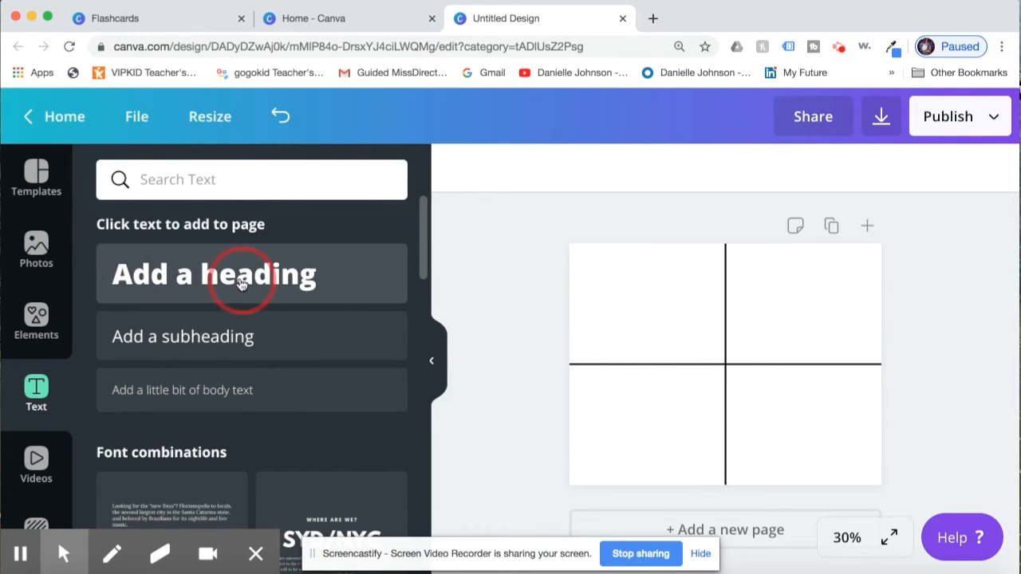
pyautogui.click(239, 274)
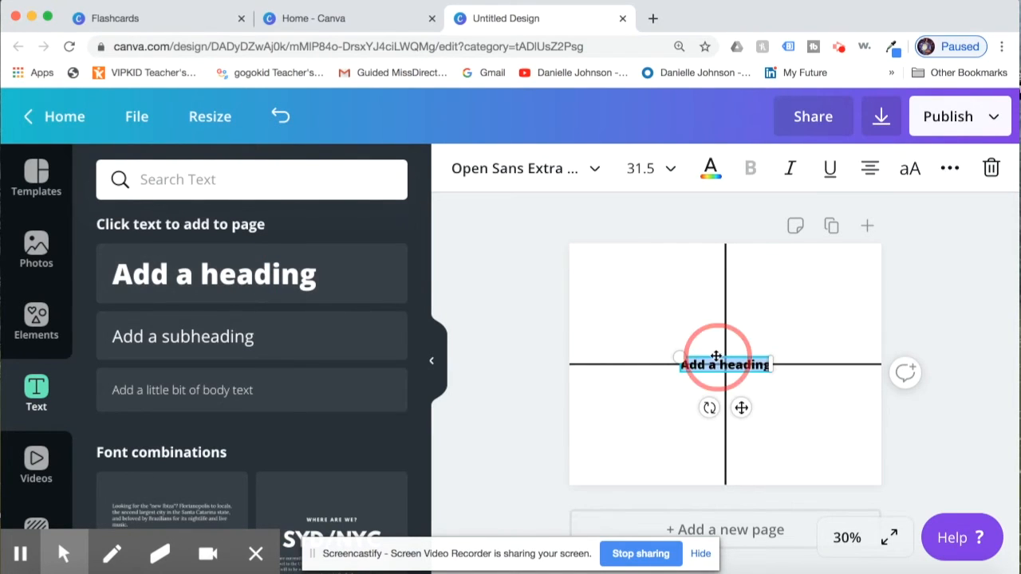
pyautogui.moveTo(725, 363); pyautogui.dragTo(651, 349)
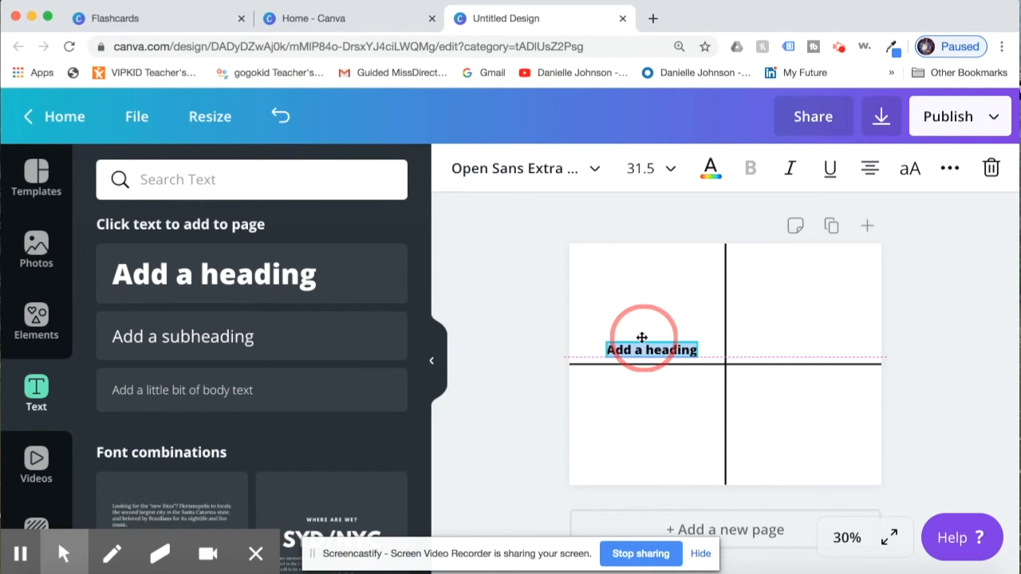
pyautogui.click(642, 338)
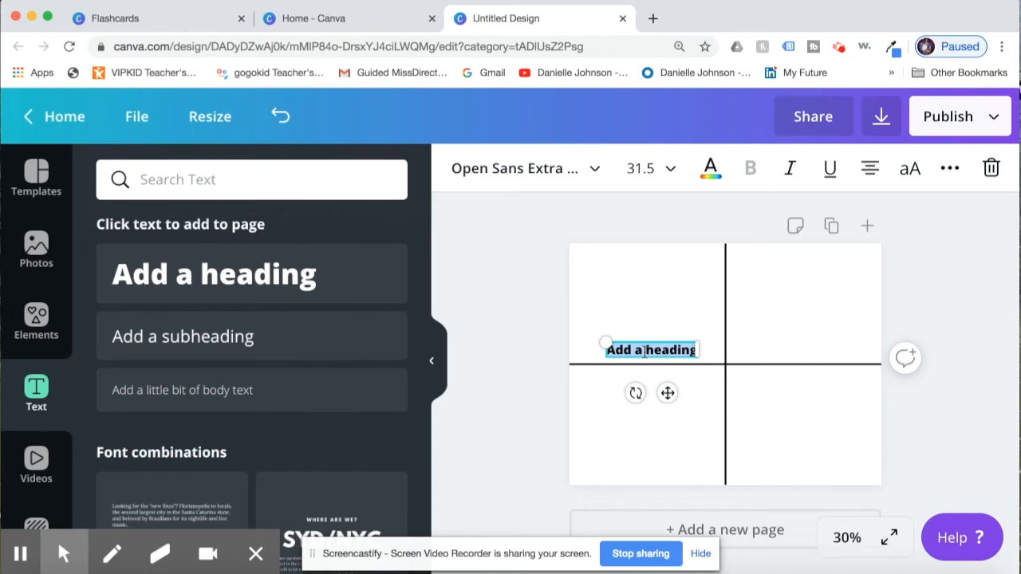
pyautogui.write('Happy')
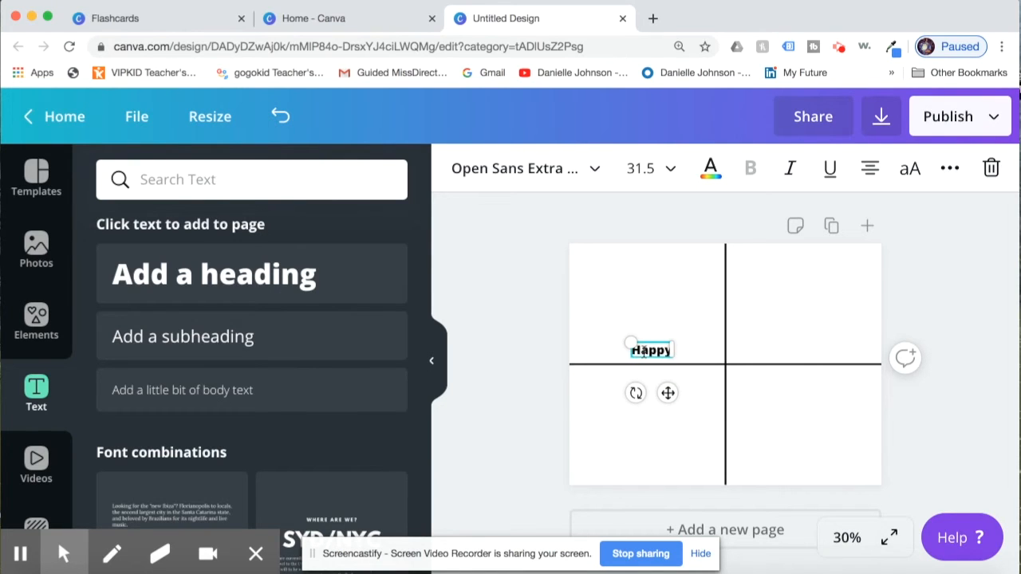
pyautogui.click(651, 350)
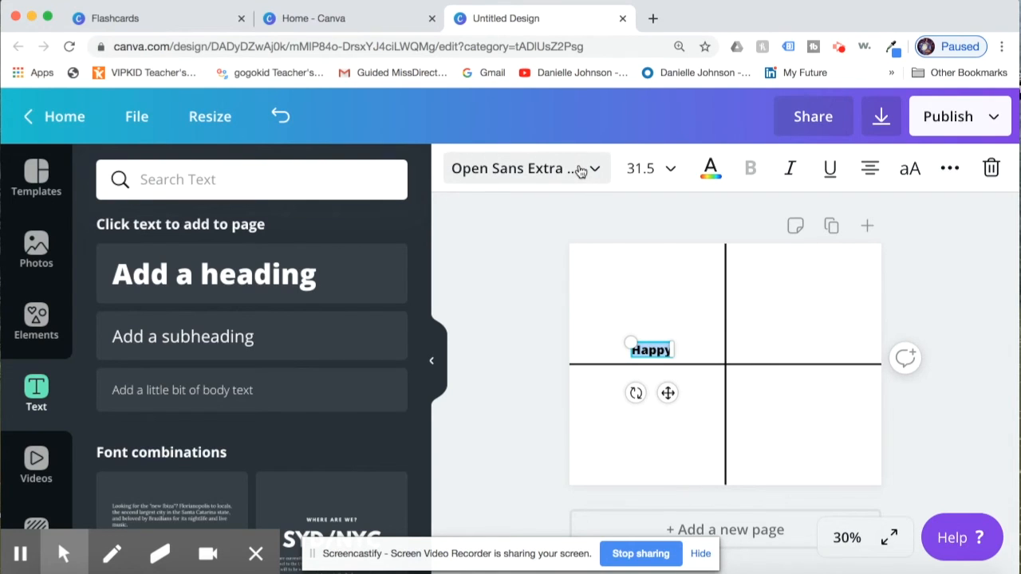
# Try the Colleged font, keep Open Sans Extra Bold, and enlarge the Happy label to size 39.3
pyautogui.click(519, 168)
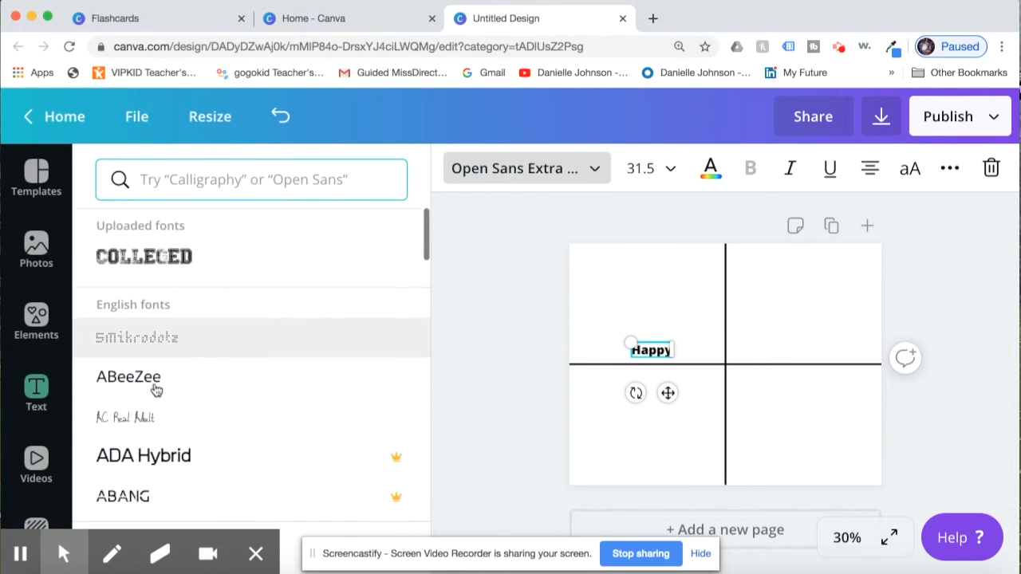
pyautogui.click(144, 287)
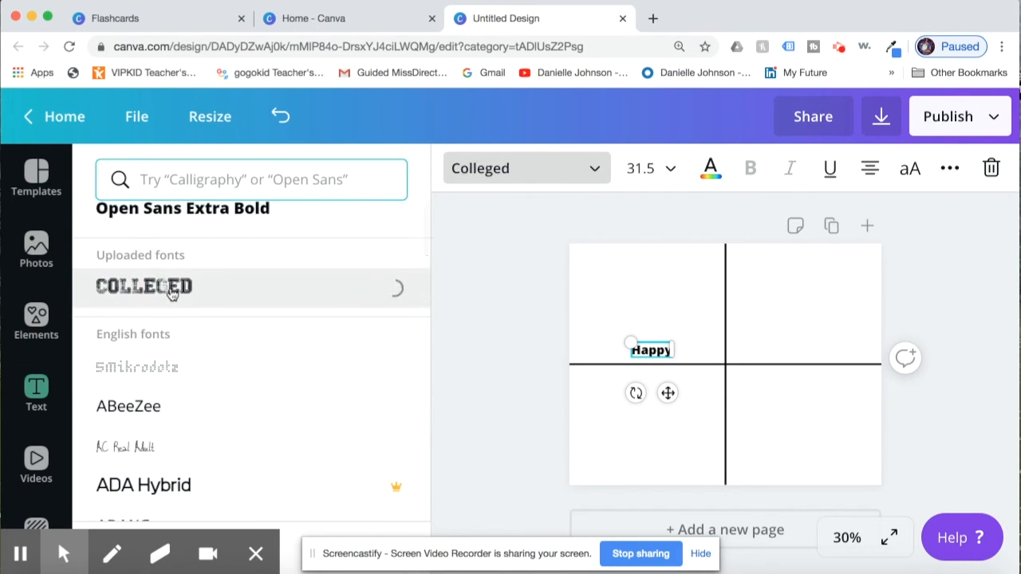
pyautogui.click(144, 286)
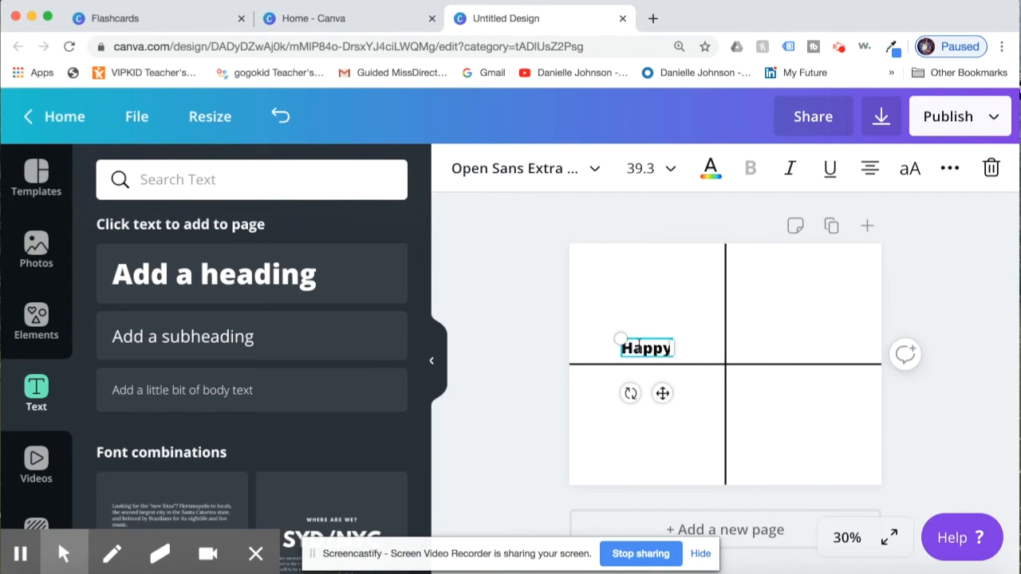
pyautogui.click(670, 169)
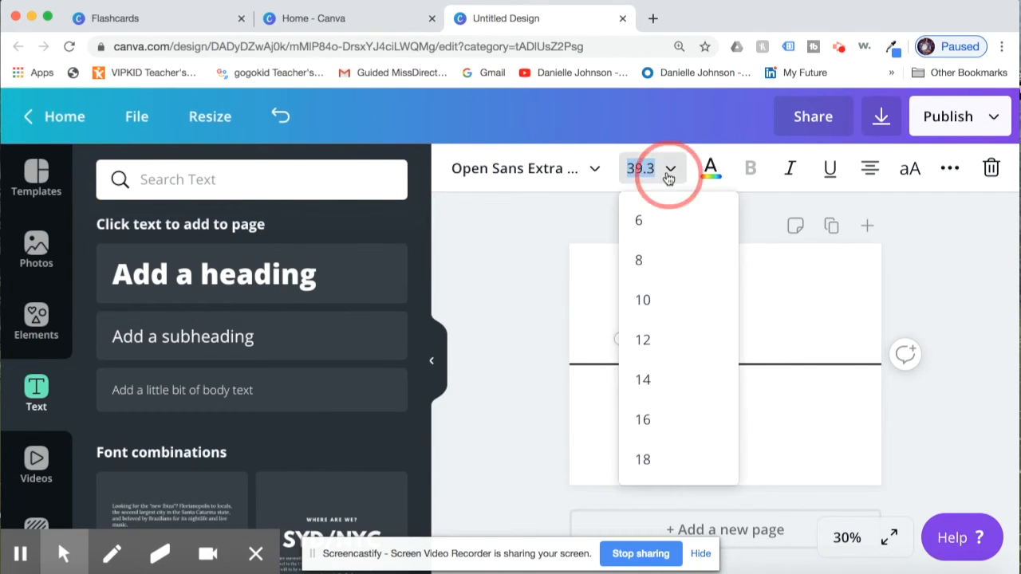
pyautogui.scroll(-3)
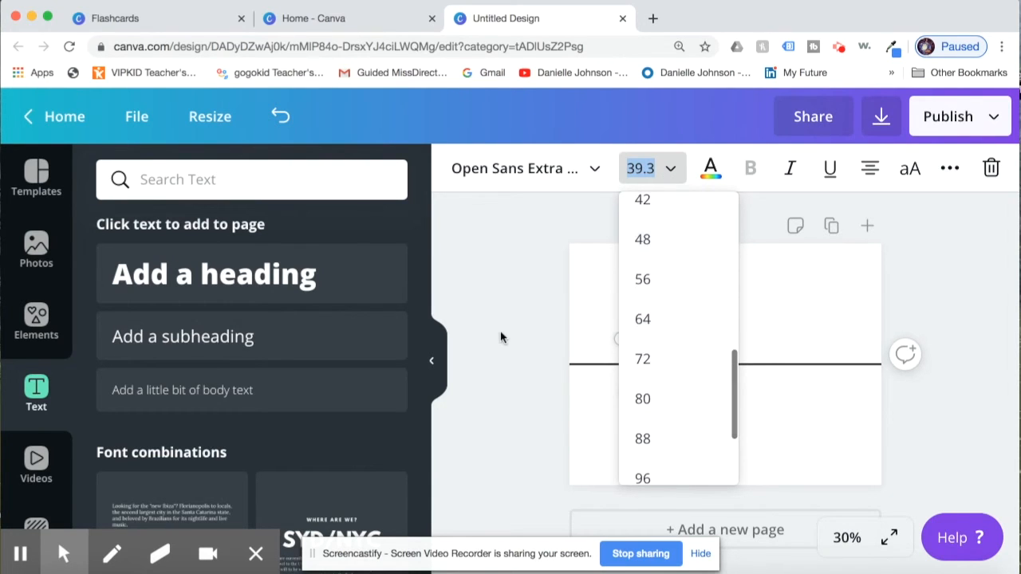
pyautogui.click(646, 348)
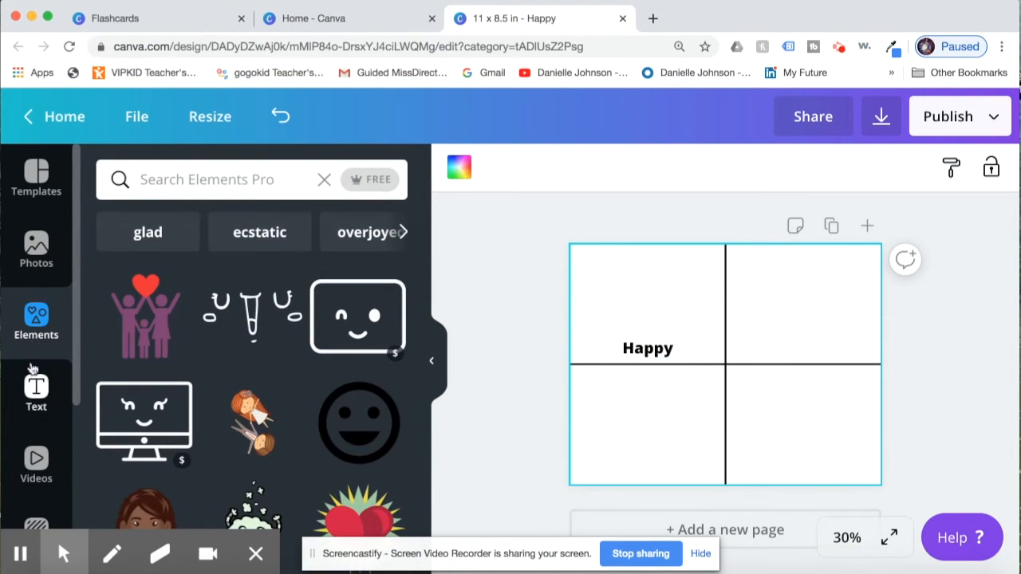
# Find a yellow laughing emoji face under 'happy' and place it above the Happy label
pyautogui.click(207, 178)
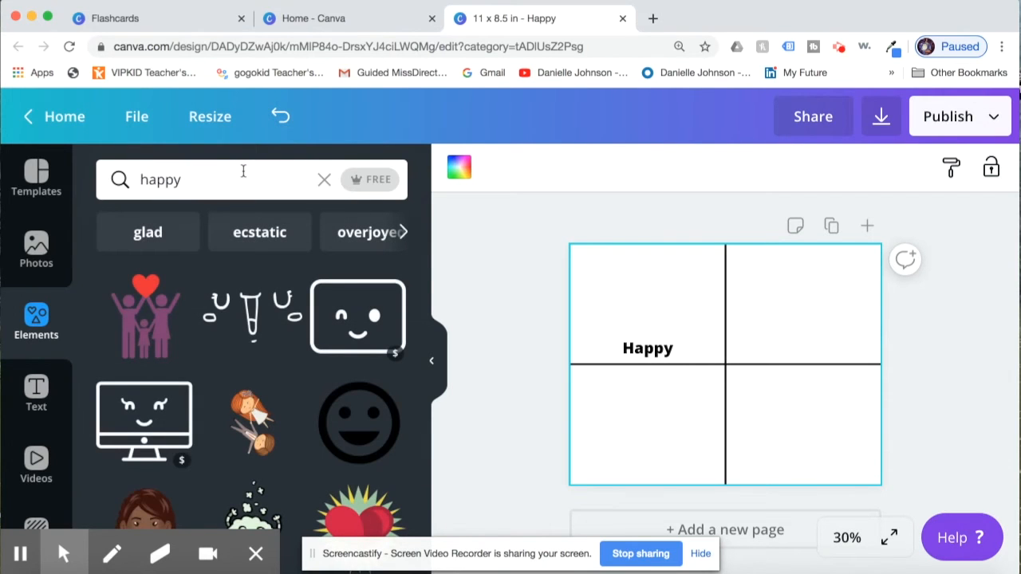
pyautogui.scroll(-3)
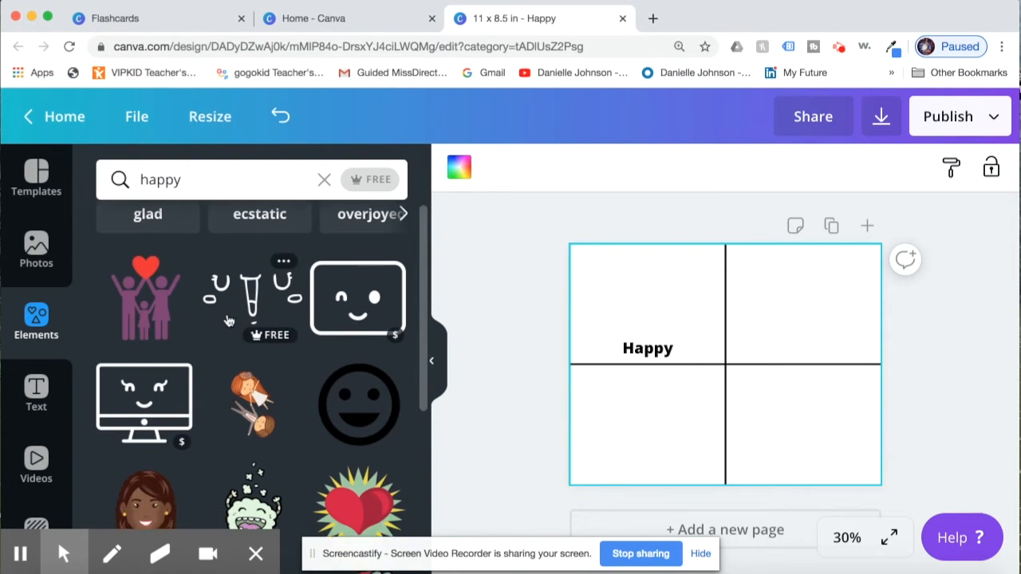
pyautogui.scroll(-3)
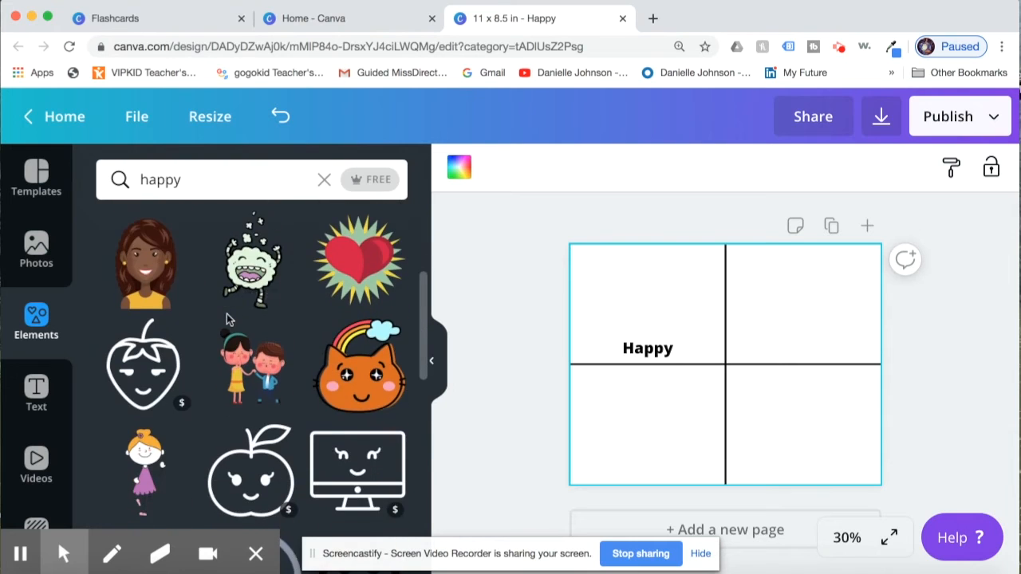
pyautogui.scroll(-3)
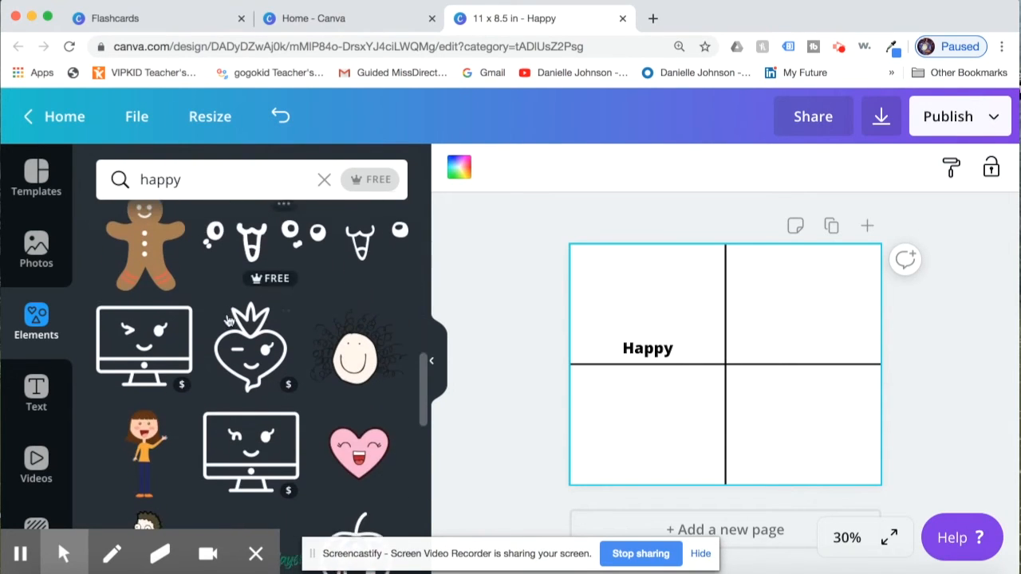
pyautogui.scroll(-3)
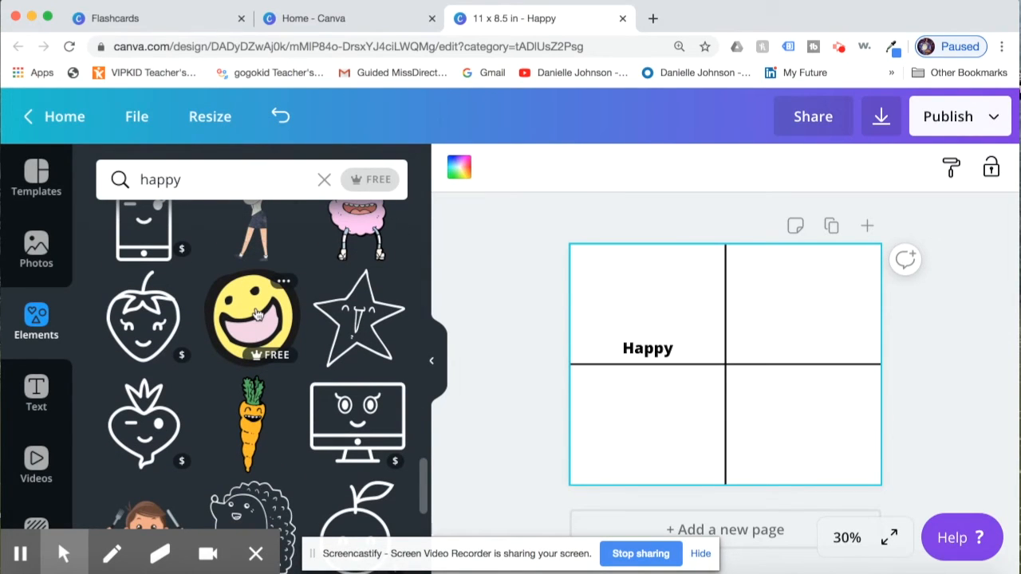
pyautogui.click(252, 318)
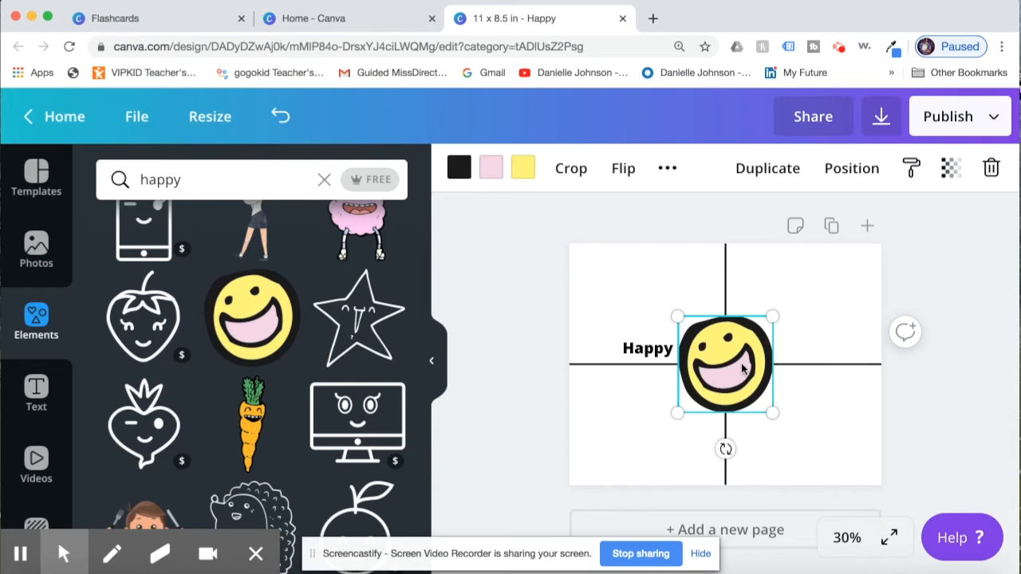
pyautogui.moveTo(724, 364); pyautogui.dragTo(648, 296)
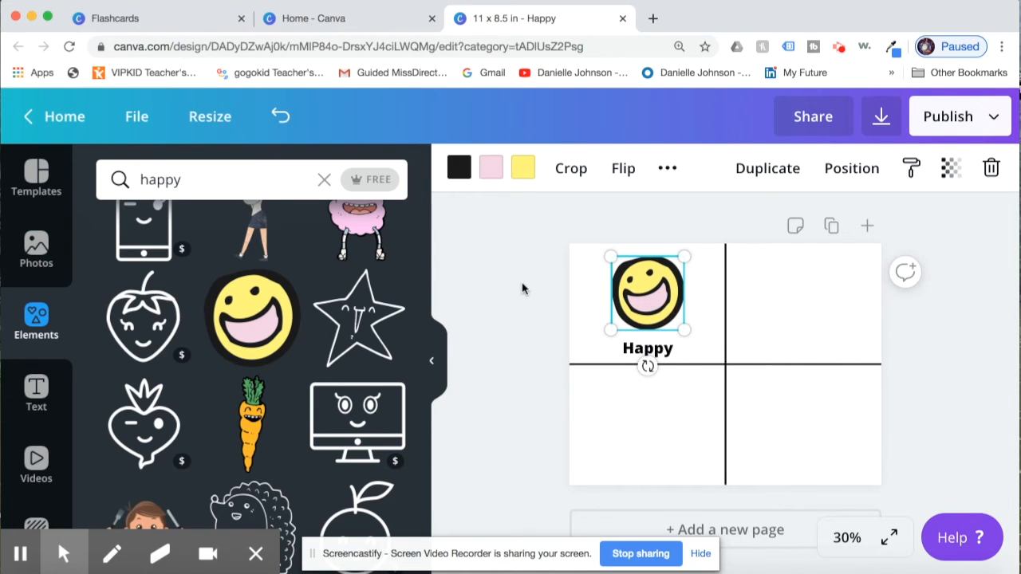
# Browse more happy-themed graphics in Elements, then deselect the emoji face
pyautogui.scroll(-3)
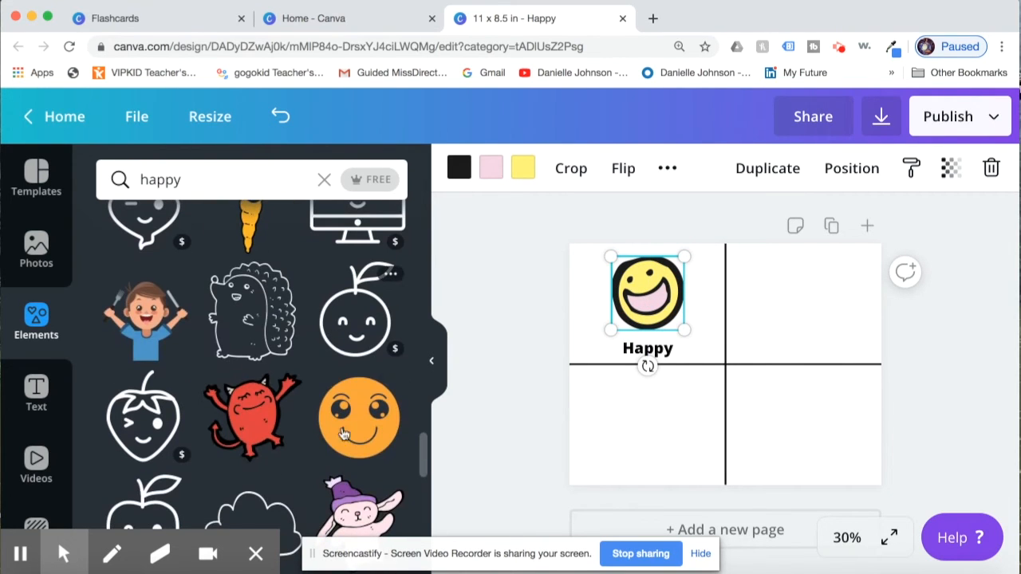
pyautogui.scroll(-3)
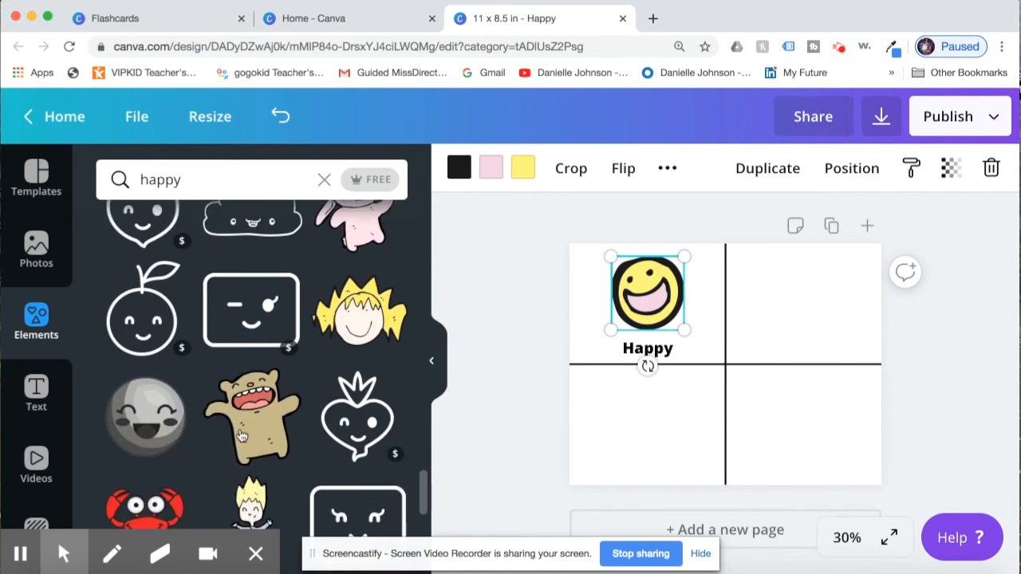
pyautogui.scroll(-3)
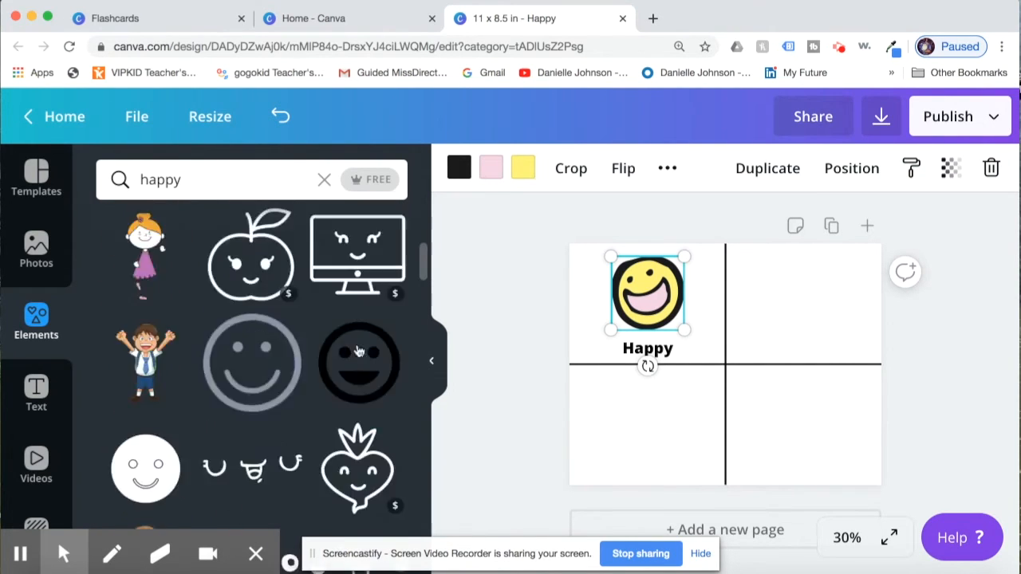
pyautogui.scroll(-3)
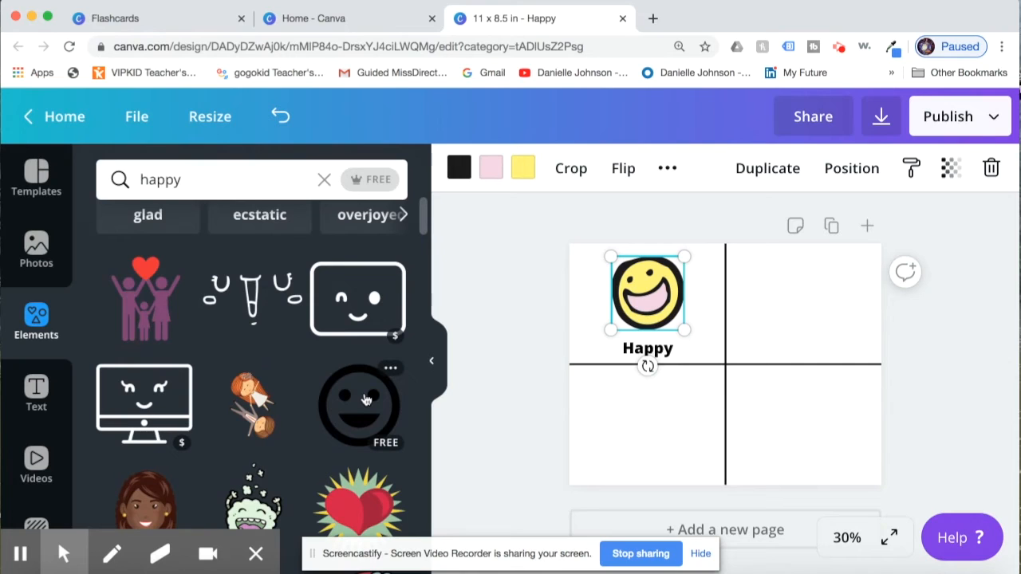
pyautogui.scroll(-3)
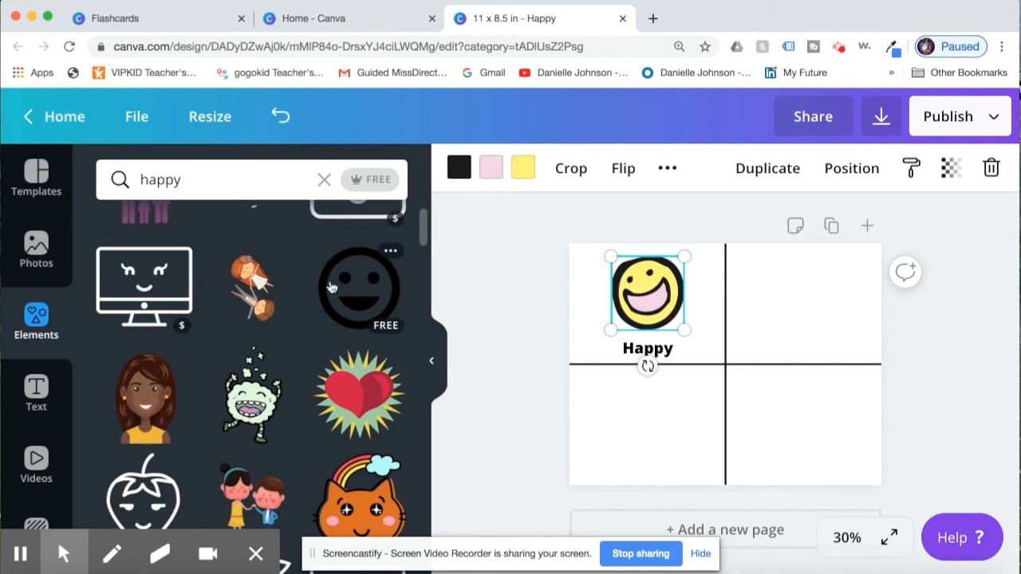
pyautogui.click(558, 246)
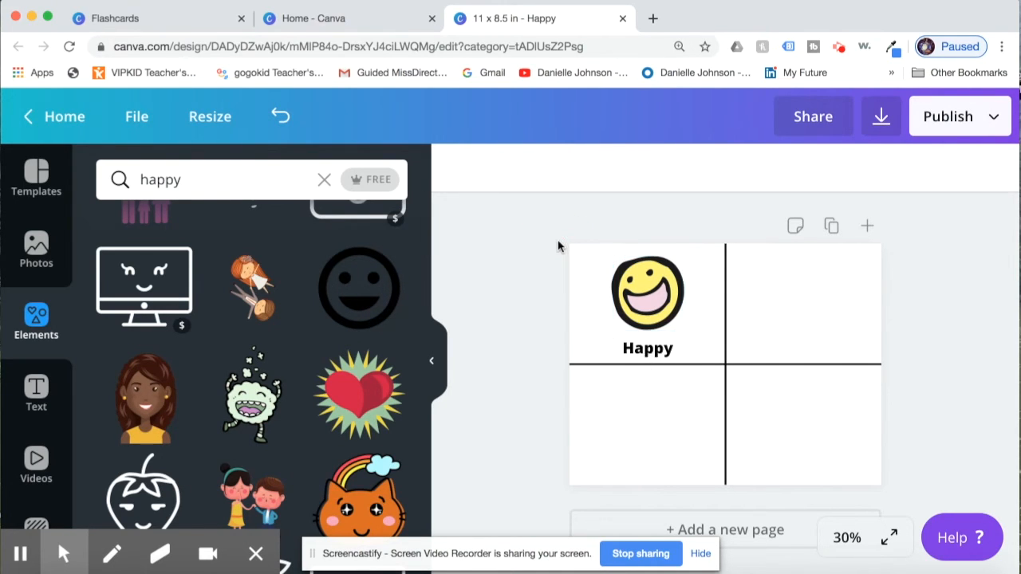
pyautogui.moveTo(811, 330)
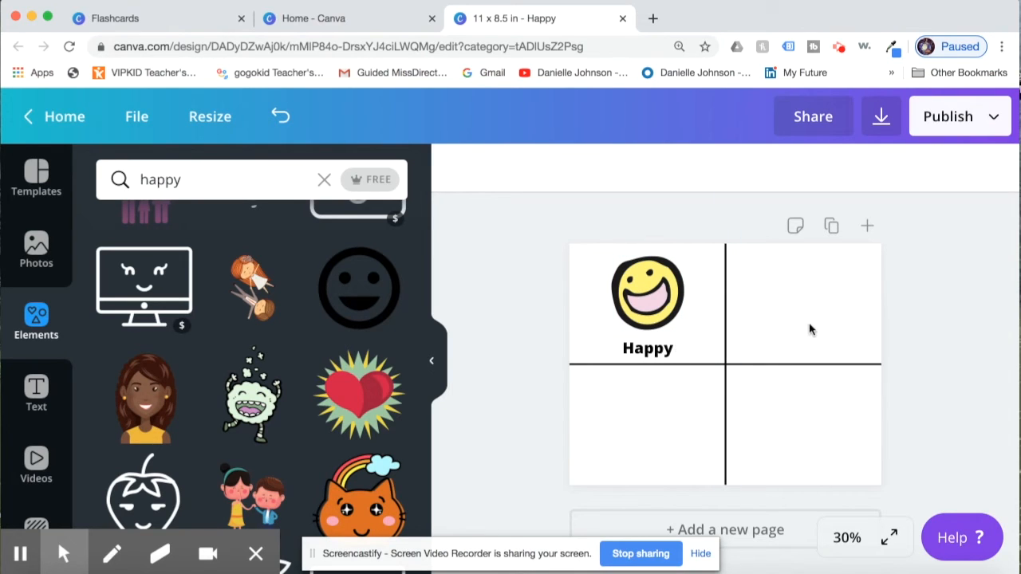
# Duplicate the Happy label into the top-right quadrant and retype it as 'Sad'
pyautogui.click(648, 348)
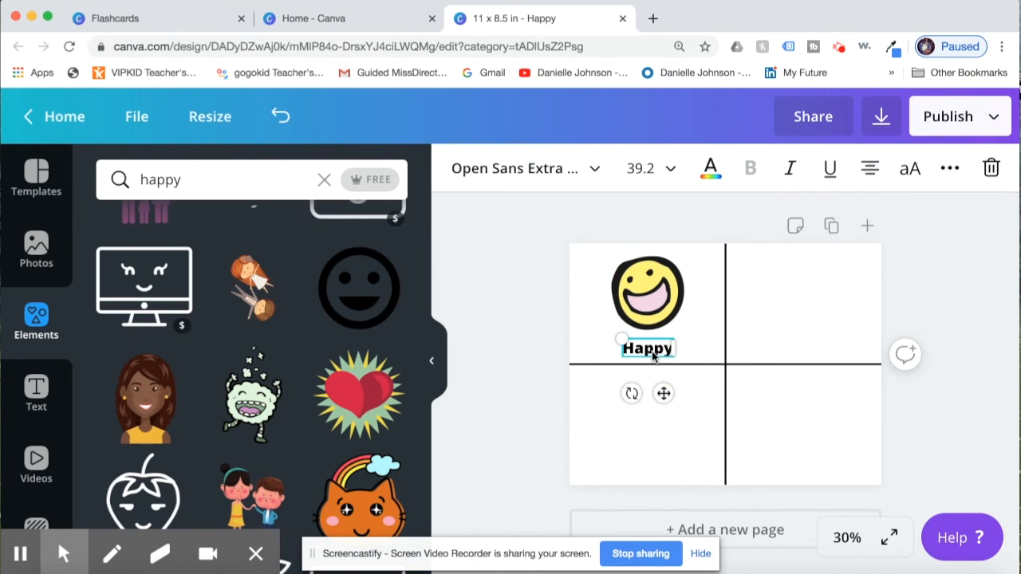
pyautogui.moveTo(507, 375)
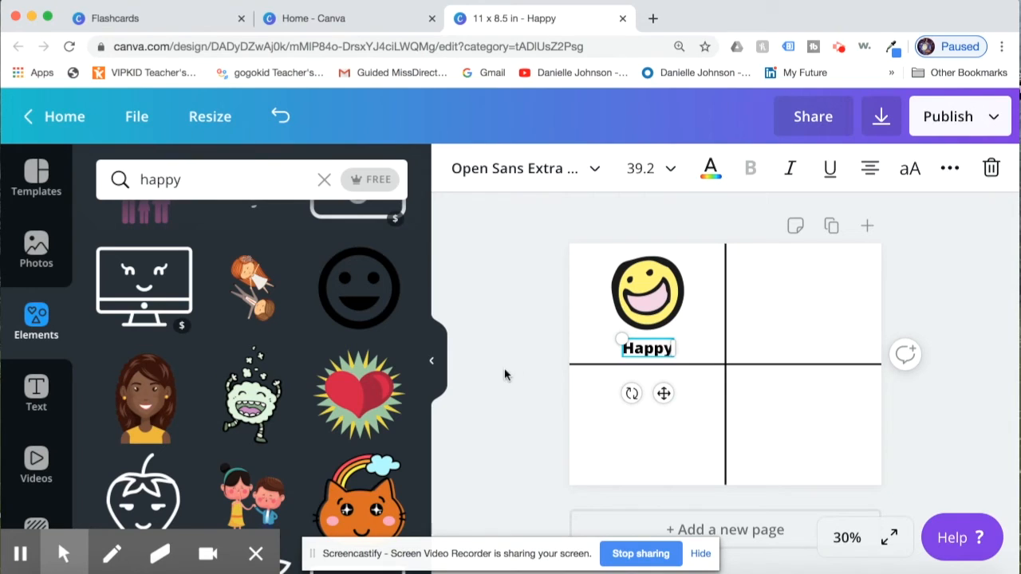
pyautogui.moveTo(900, 201)
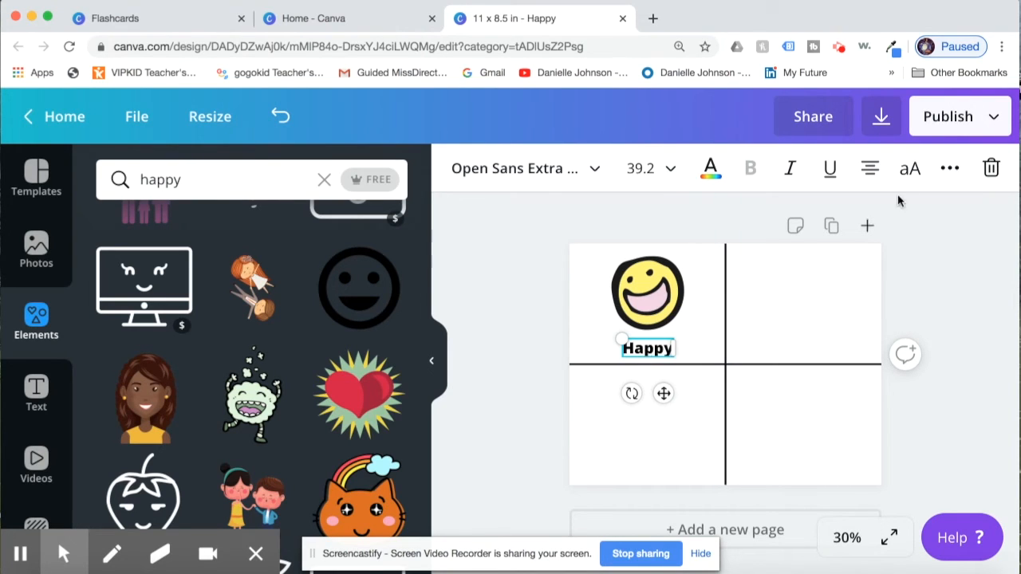
pyautogui.click(949, 169)
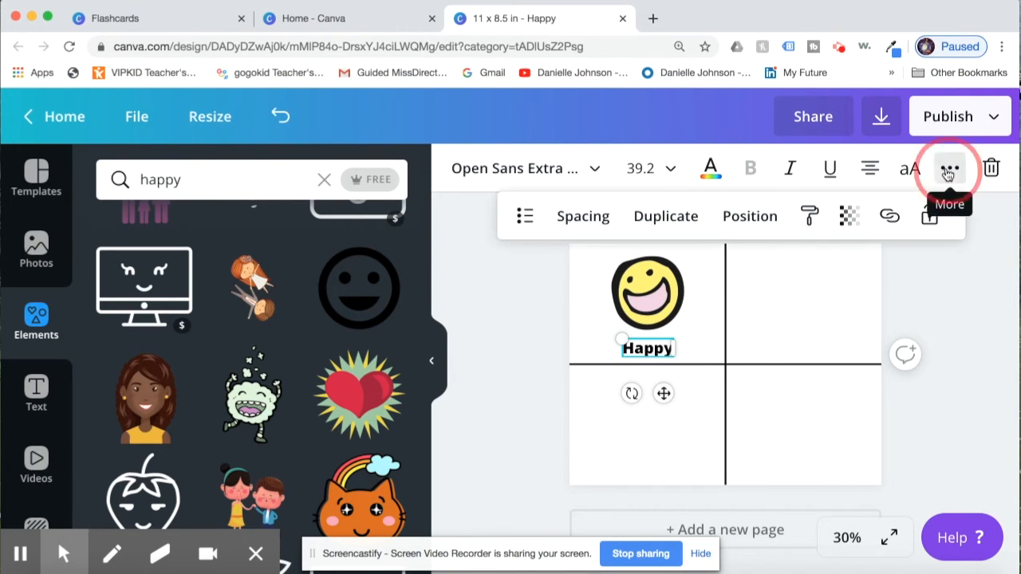
pyautogui.moveTo(645, 223)
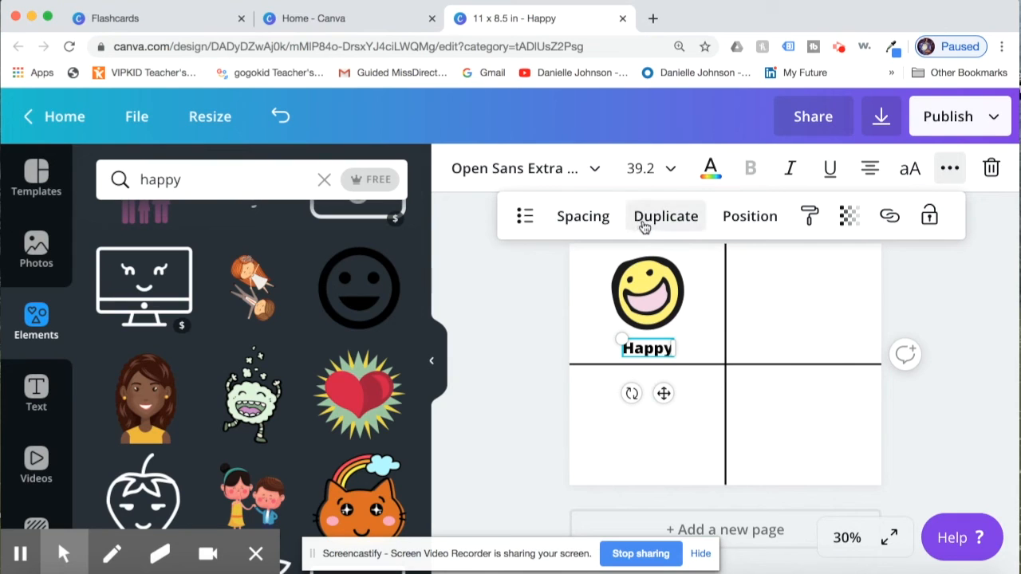
pyautogui.click(666, 216)
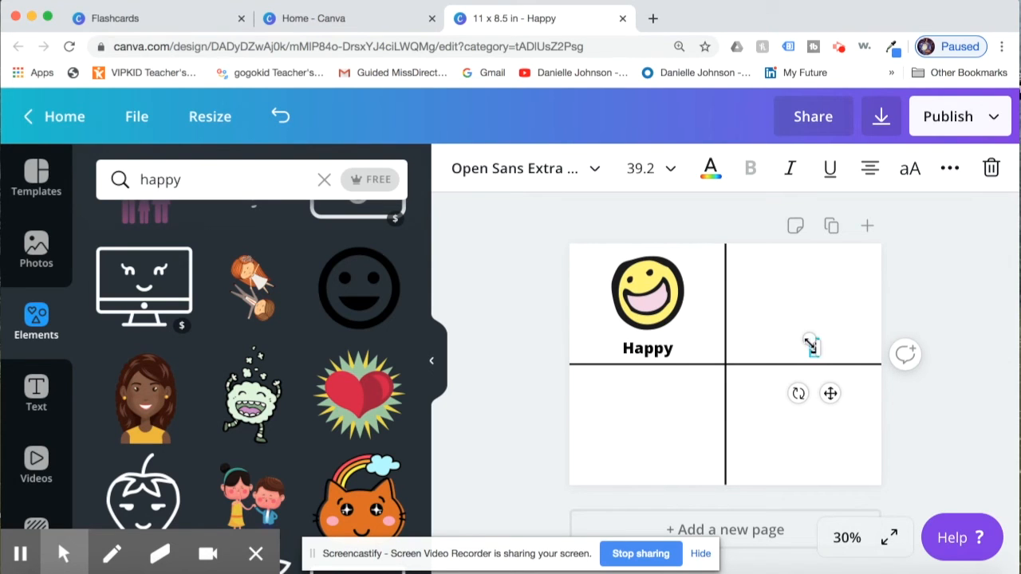
pyautogui.write('Sad')
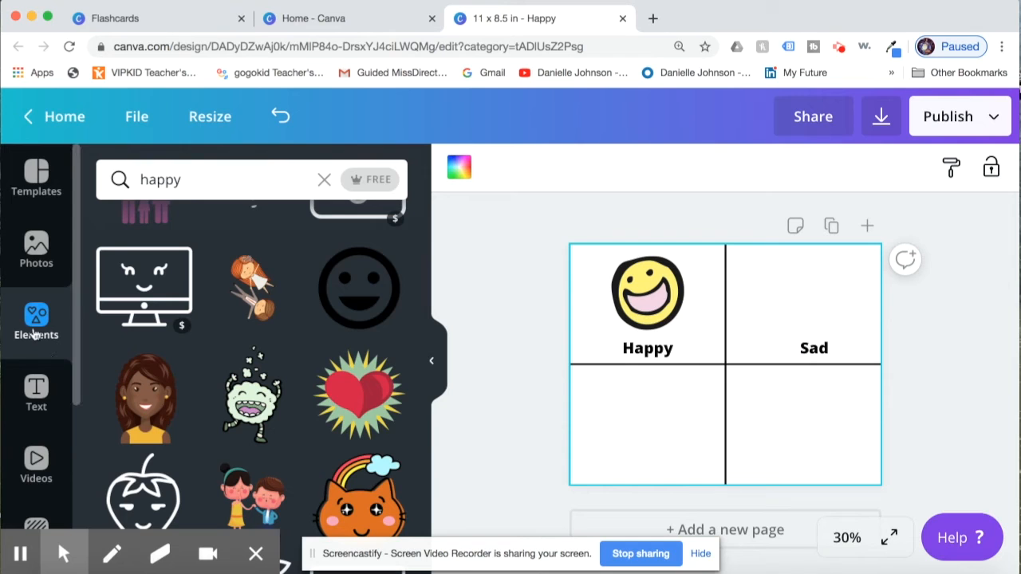
pyautogui.click(324, 179)
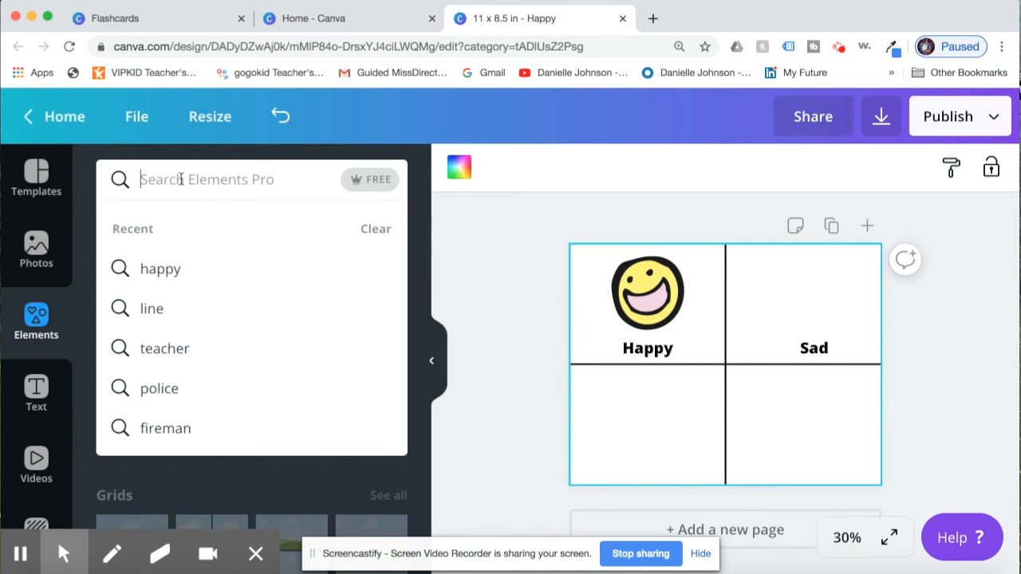
# Find a yellow teary emoji under 'sad' and place it above the Sad label
pyautogui.write('sad')
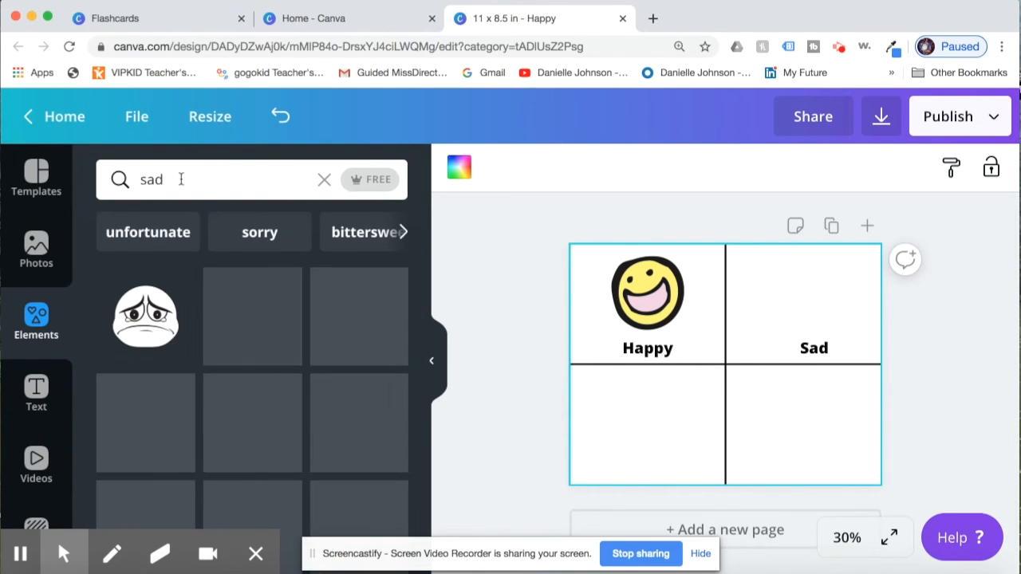
pyautogui.scroll(-3)
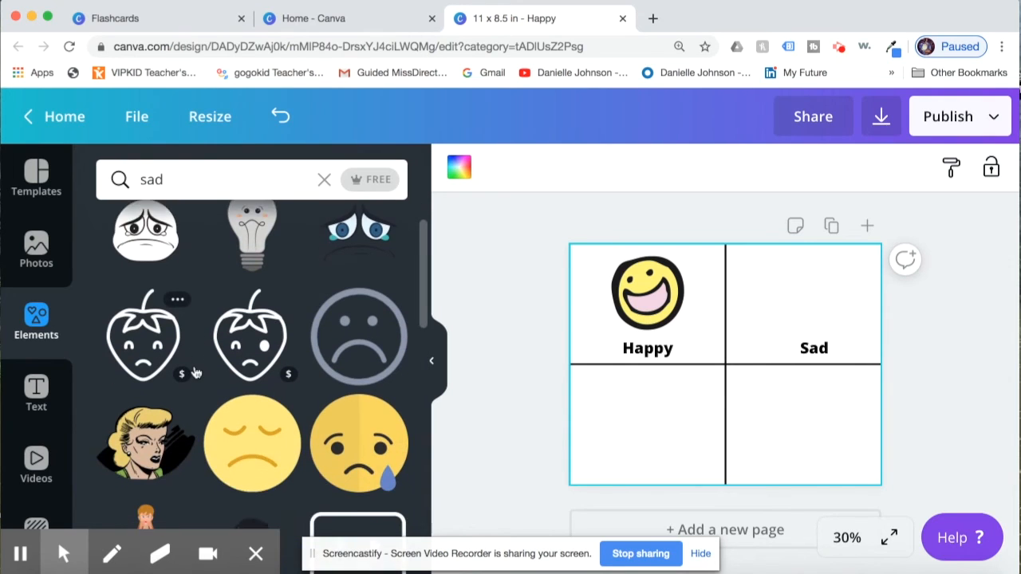
pyautogui.scroll(-3)
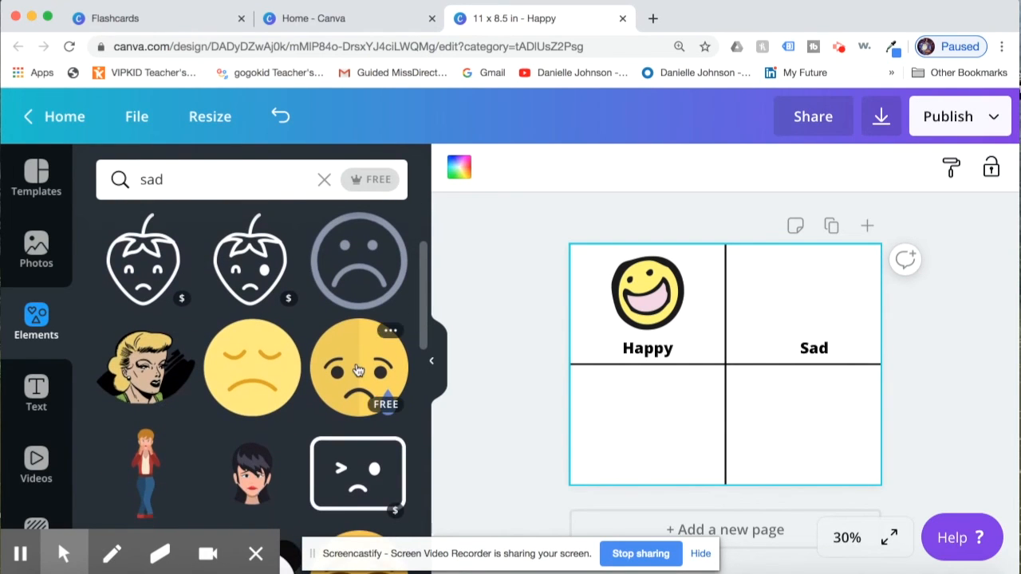
pyautogui.moveTo(359, 367); pyautogui.dragTo(808, 306)
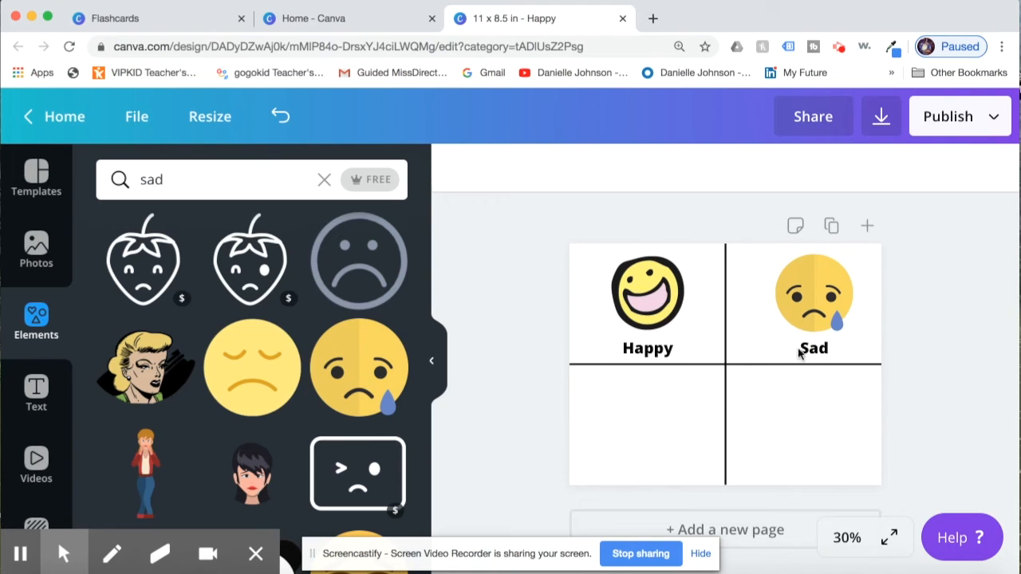
pyautogui.click(814, 348)
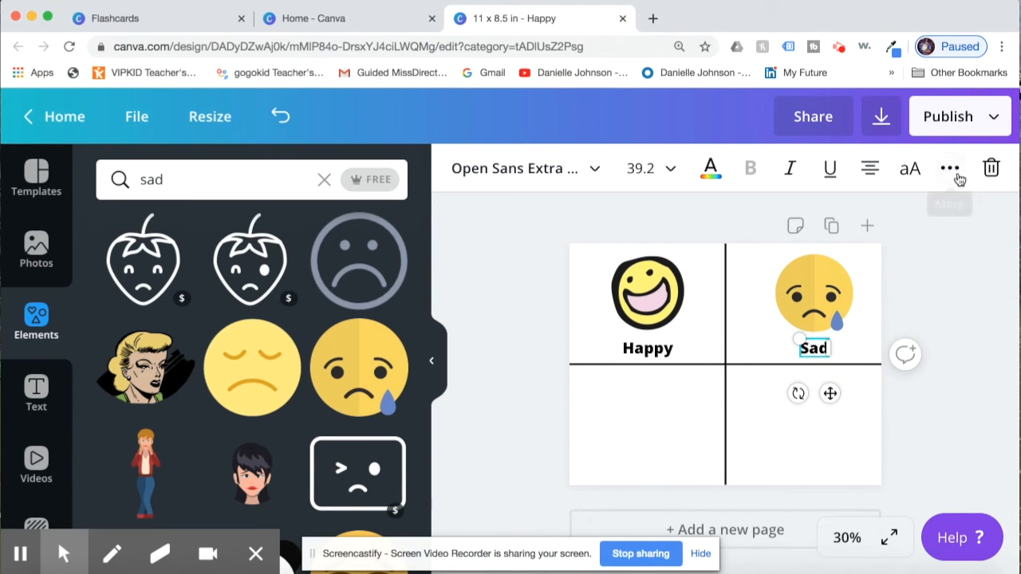
# Duplicate the Sad label into the lower-left quadrant and retype it as 'Angry'
pyautogui.click(949, 169)
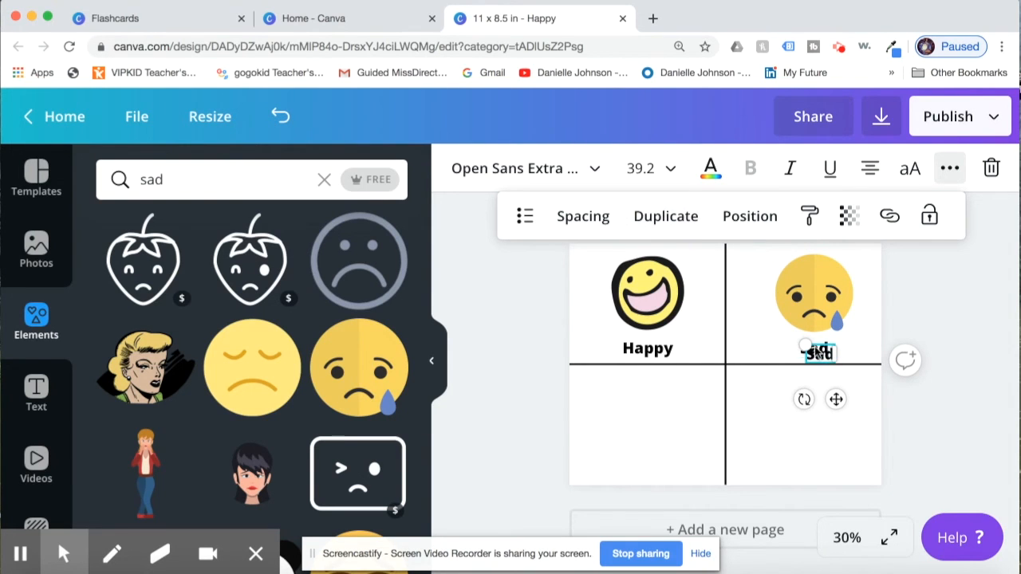
pyautogui.moveTo(817, 354); pyautogui.dragTo(646, 462)
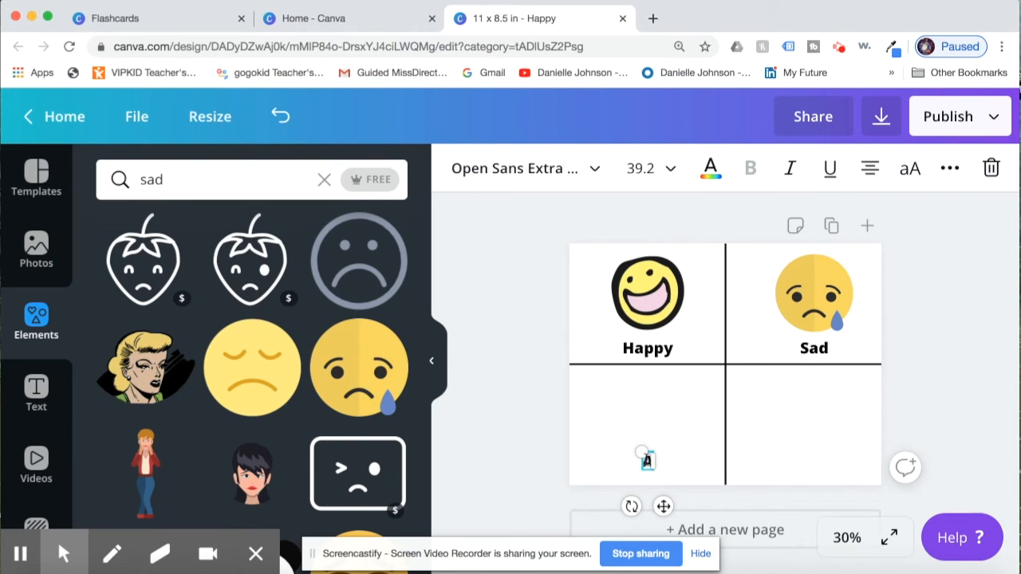
pyautogui.write('Angry')
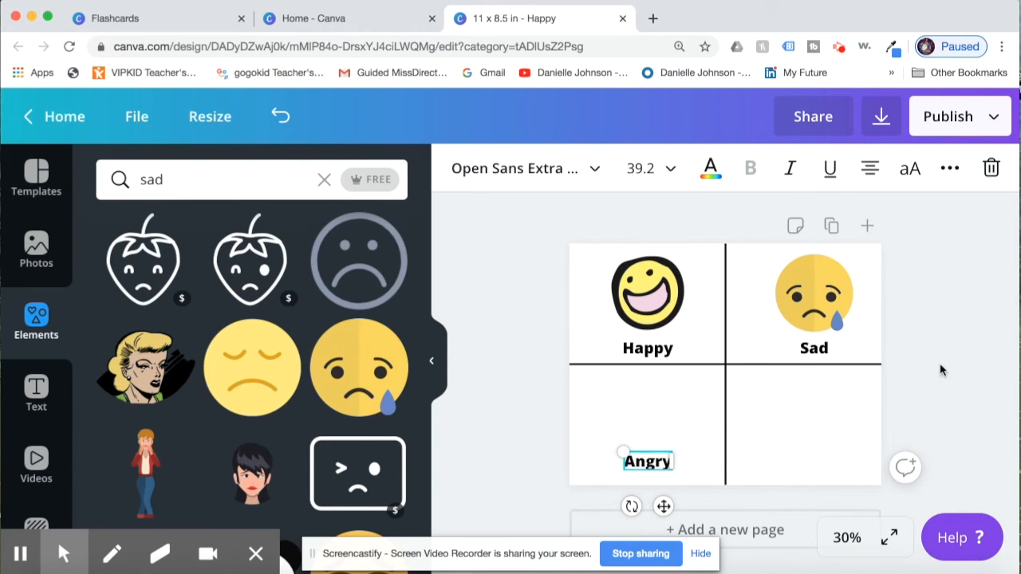
pyautogui.click(645, 466)
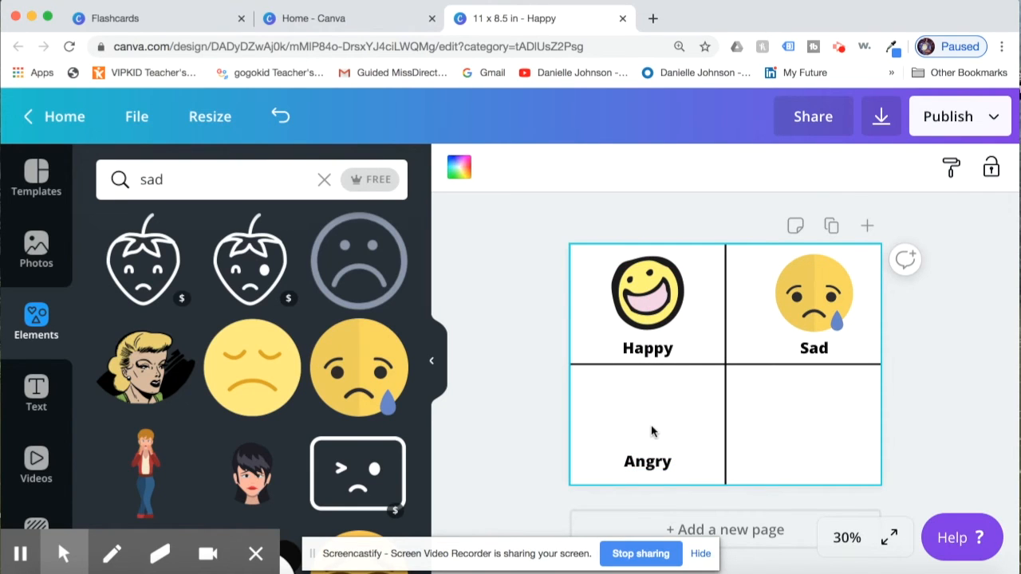
pyautogui.click(324, 178)
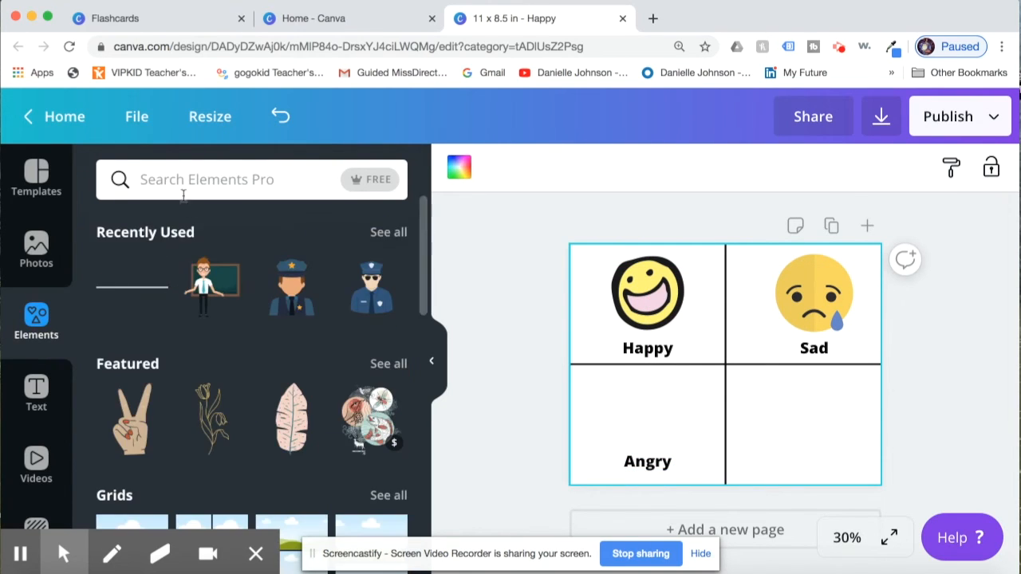
# Search Elements for 'angry' and place the red angry face above the Angry label
pyautogui.write('angry')
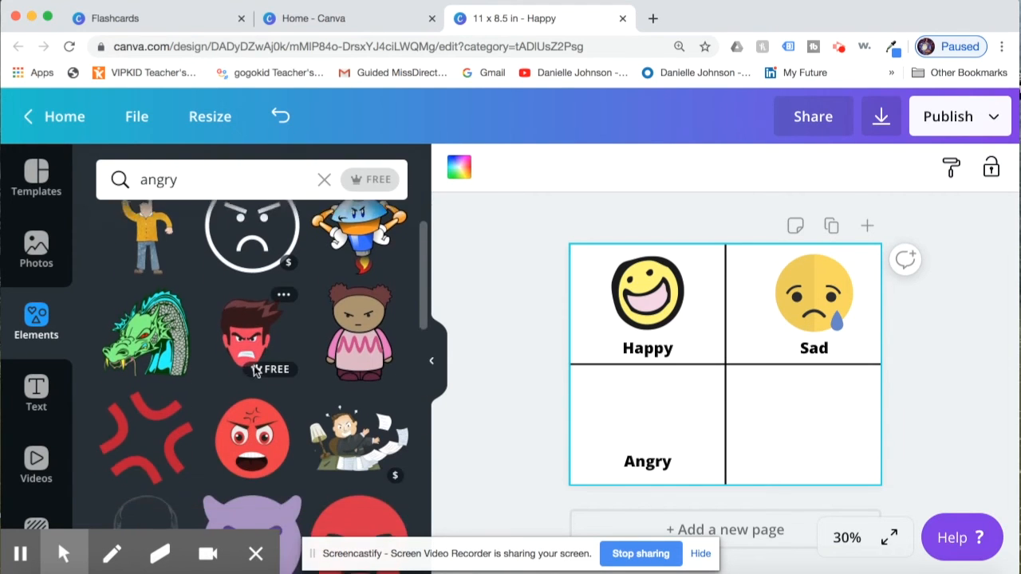
pyautogui.scroll(-3)
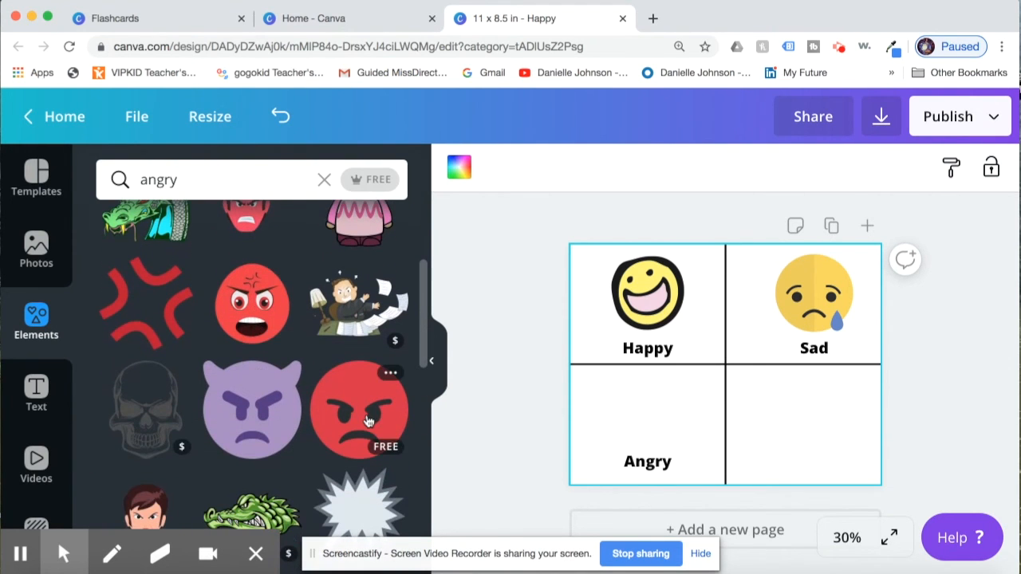
pyautogui.moveTo(359, 412); pyautogui.dragTo(724, 364)
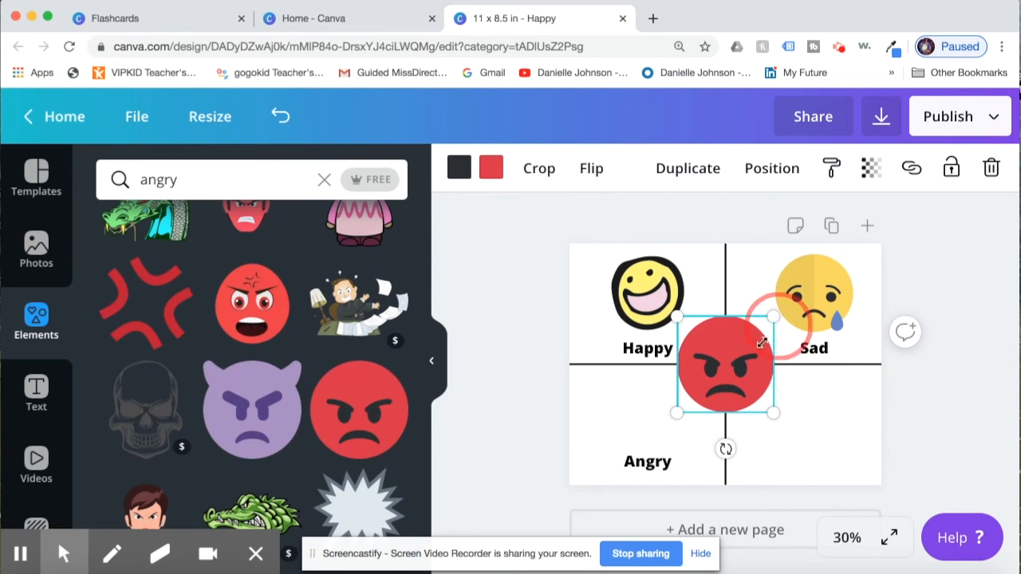
pyautogui.moveTo(725, 363); pyautogui.dragTo(647, 412)
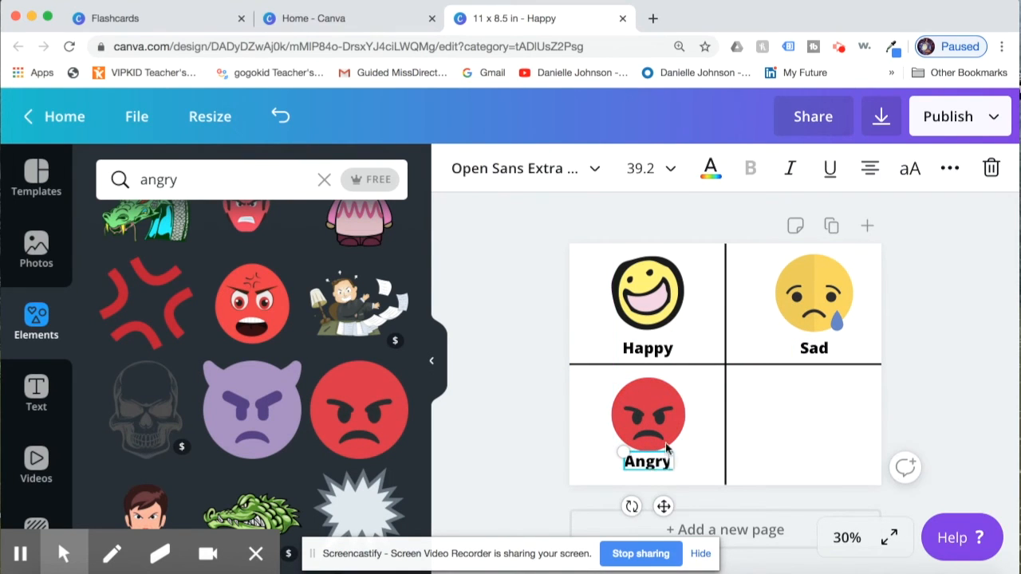
pyautogui.click(949, 168)
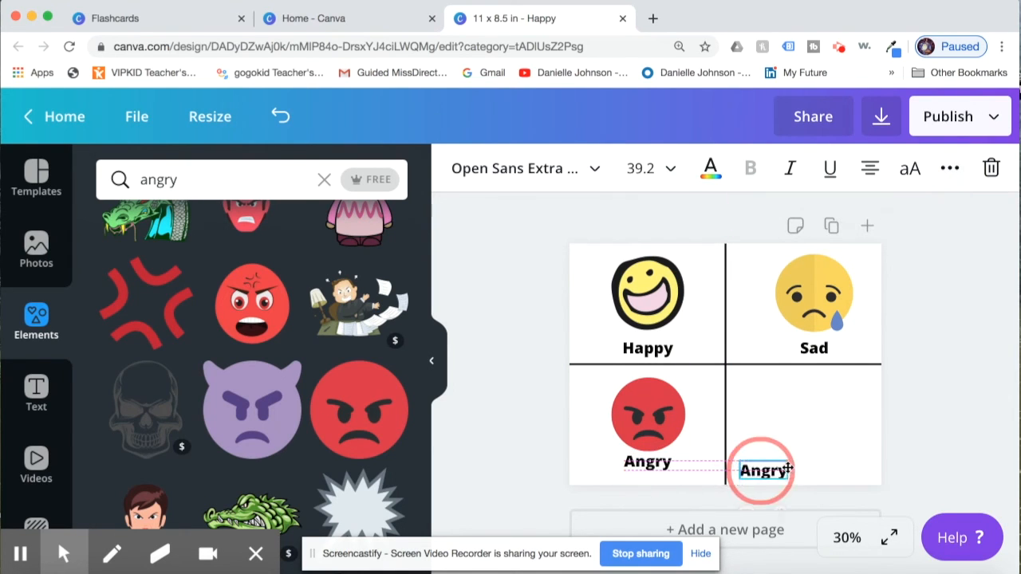
# Copy the Angry label into the lower-right quadrant and retype it as 'Tired'
pyautogui.moveTo(763, 470); pyautogui.dragTo(814, 470)
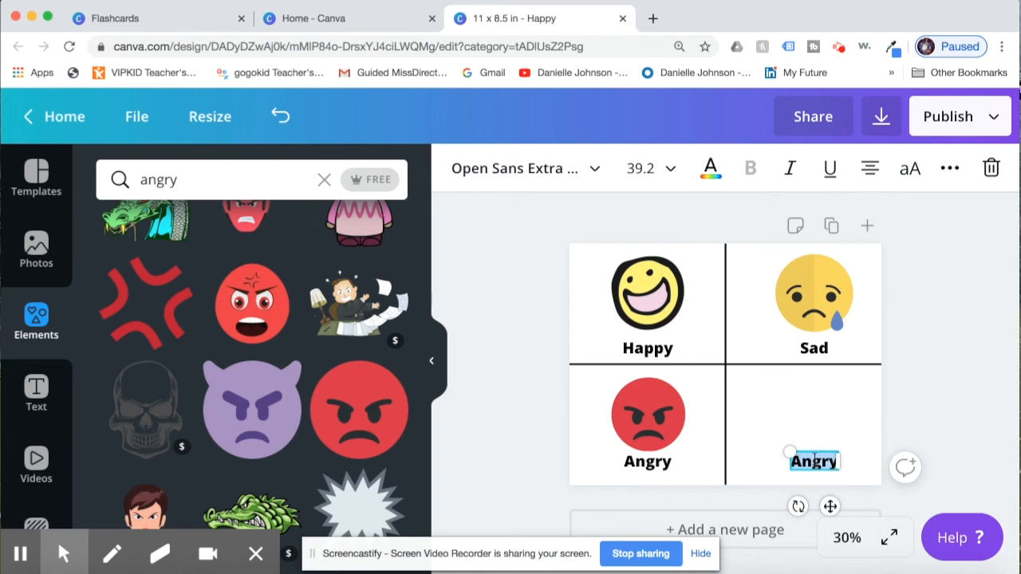
pyautogui.write('Tired')
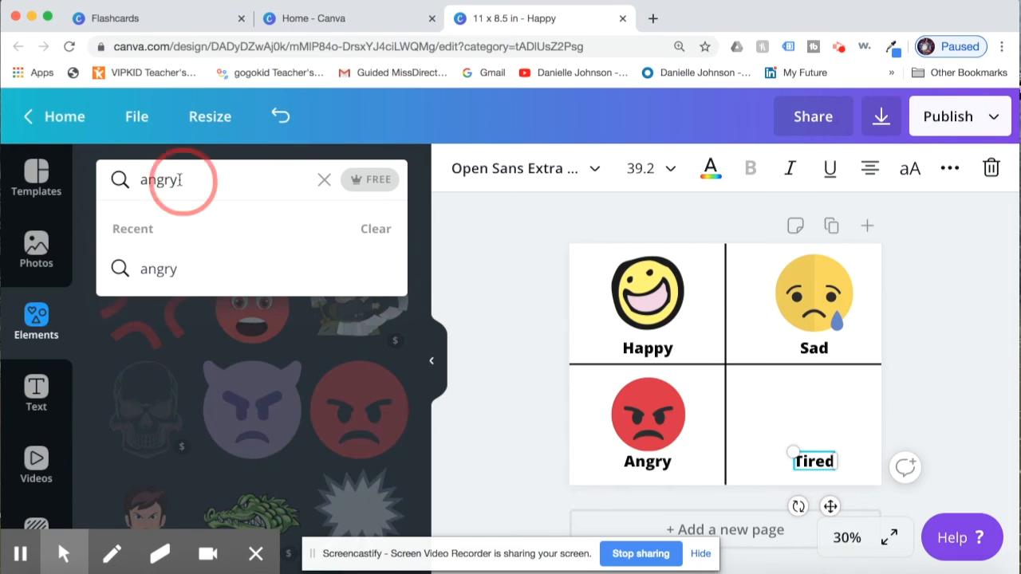
# Search Elements for 'tired' and place the blue tired face above the Tired label
pyautogui.write('tired')
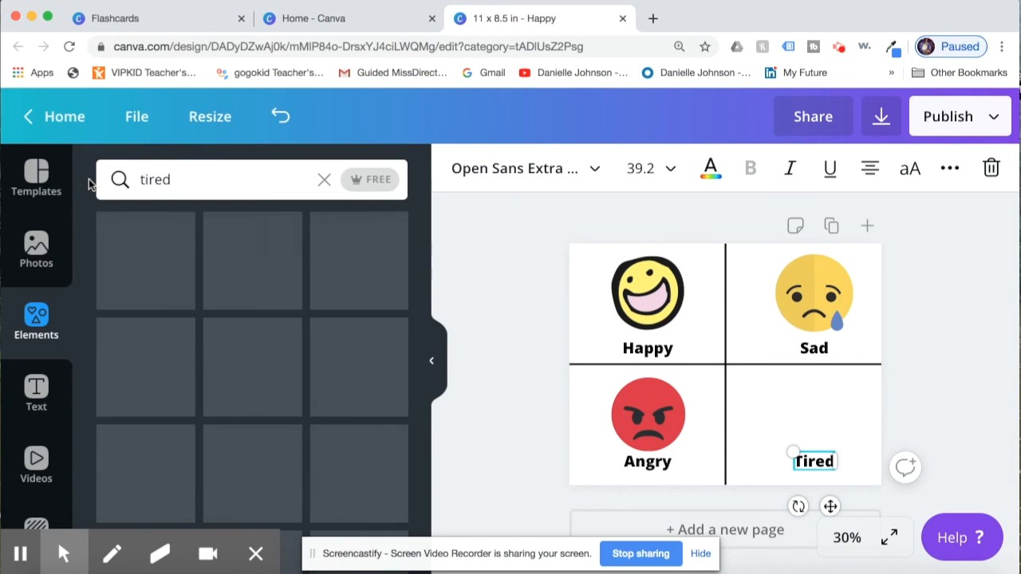
pyautogui.scroll(-3)
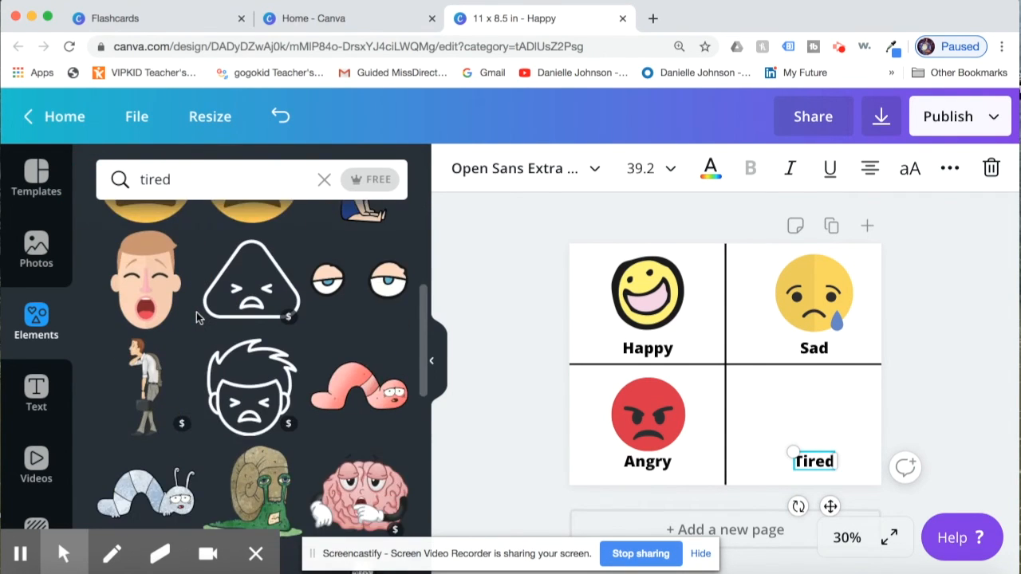
pyautogui.scroll(-3)
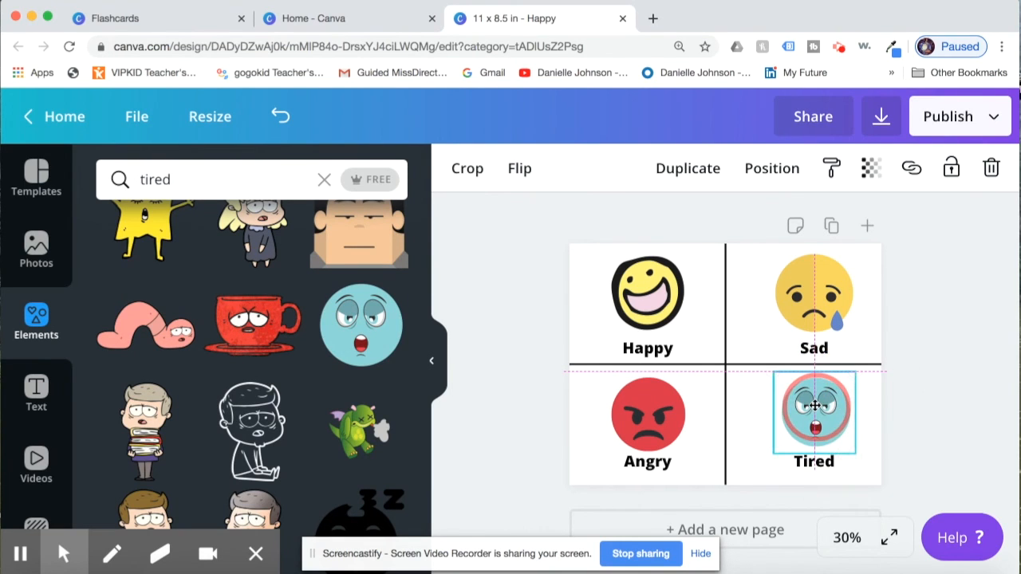
pyautogui.click(963, 322)
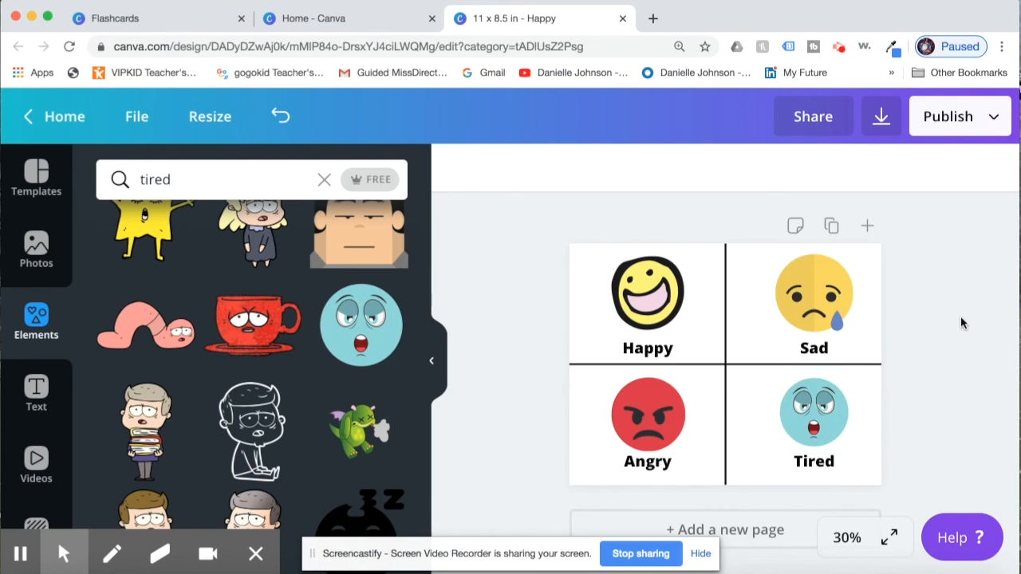
pyautogui.moveTo(903, 395)
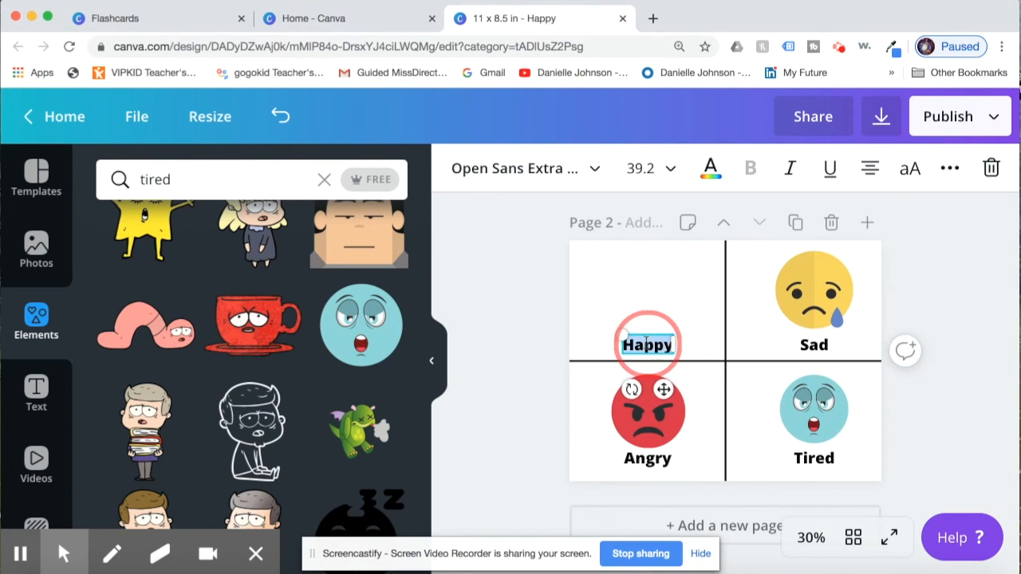
# Relabel the duplicate page's top-left word to 'Lazy', then return to page 1
pyautogui.write('Lazy')
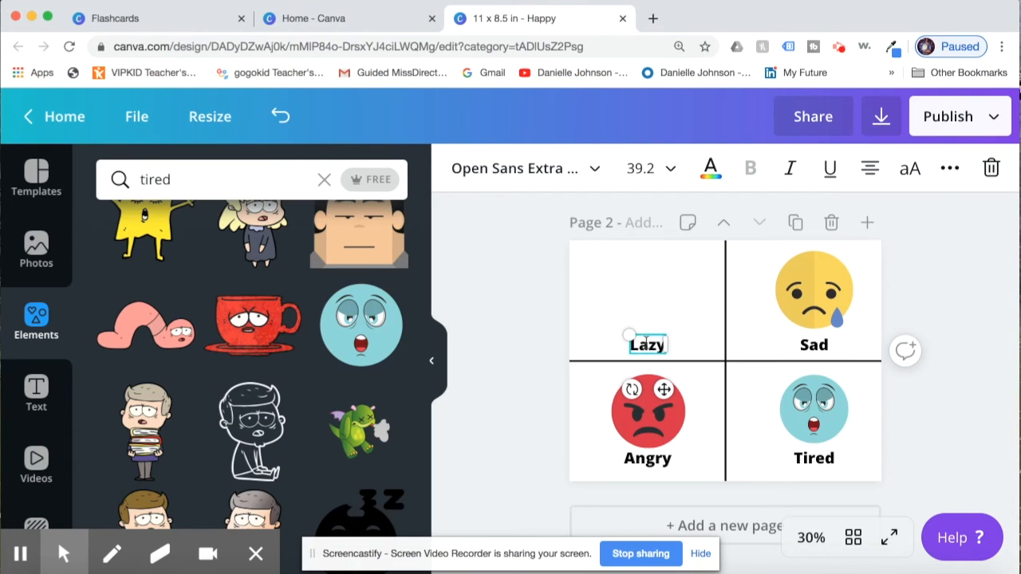
pyautogui.click(814, 345)
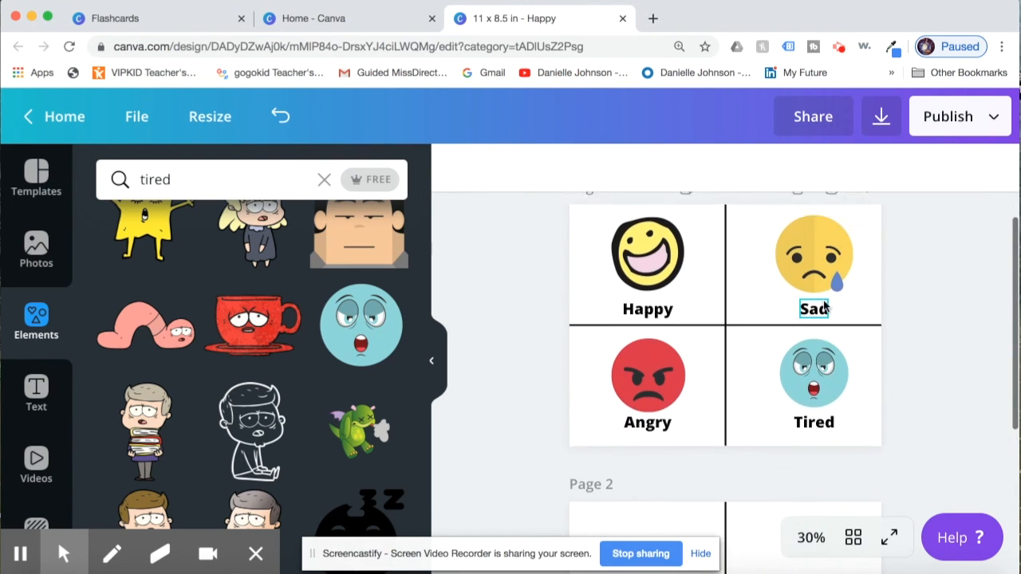
pyautogui.scroll(-3)
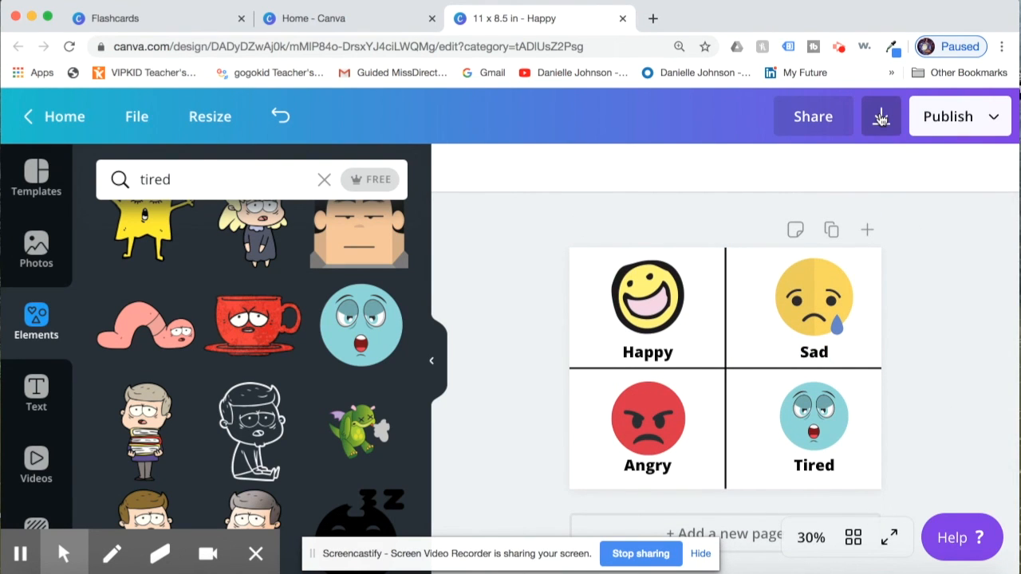
# Download the flashcard sheet as a PNG and open the downloaded image
pyautogui.click(881, 115)
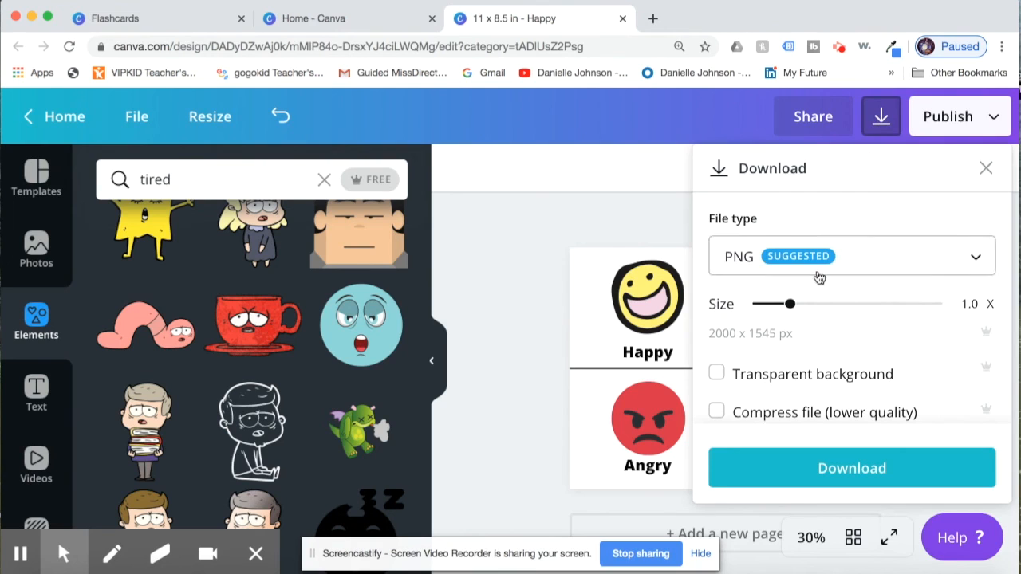
pyautogui.moveTo(750, 279)
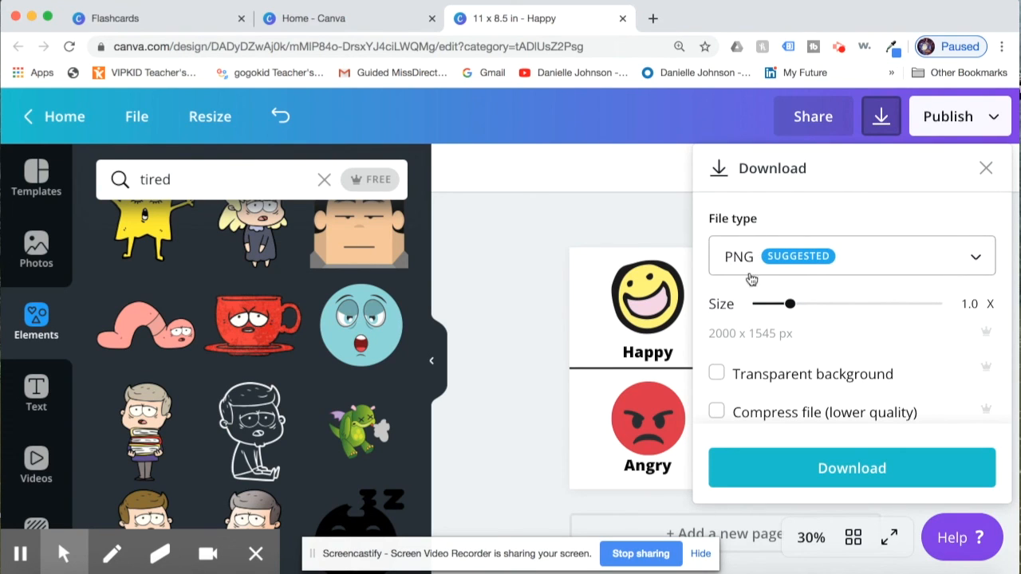
pyautogui.moveTo(748, 263)
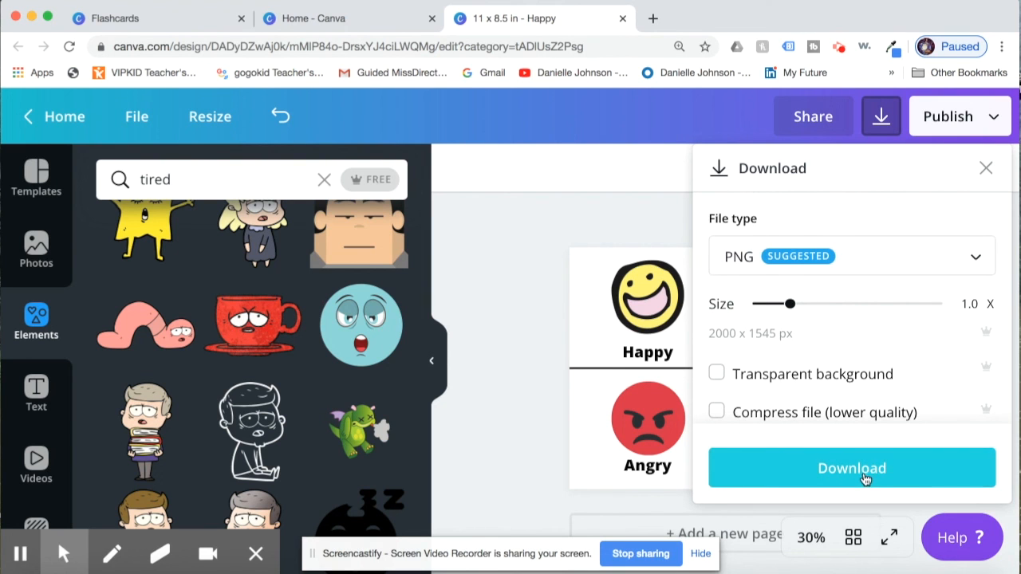
pyautogui.click(852, 469)
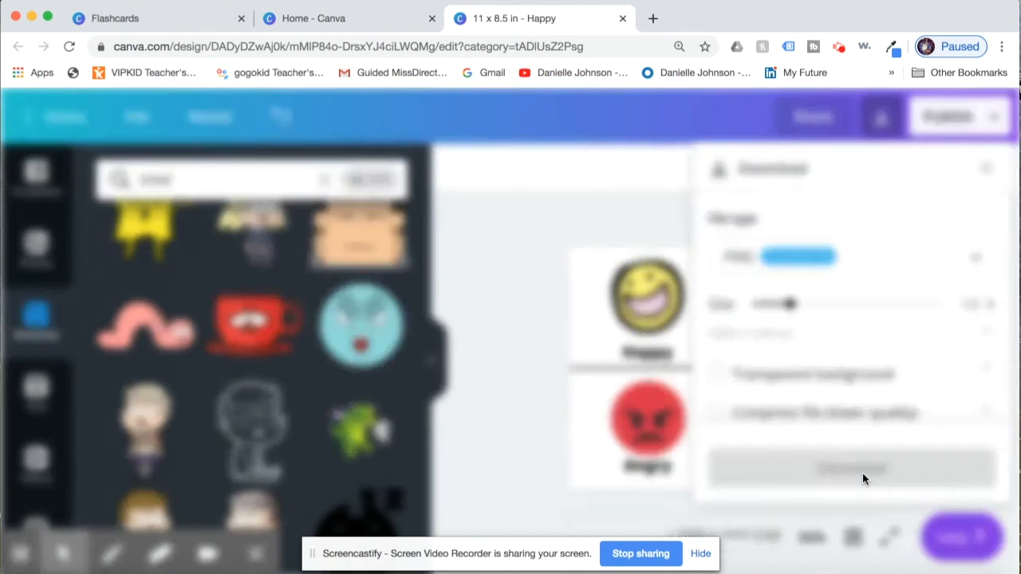
pyautogui.click(852, 469)
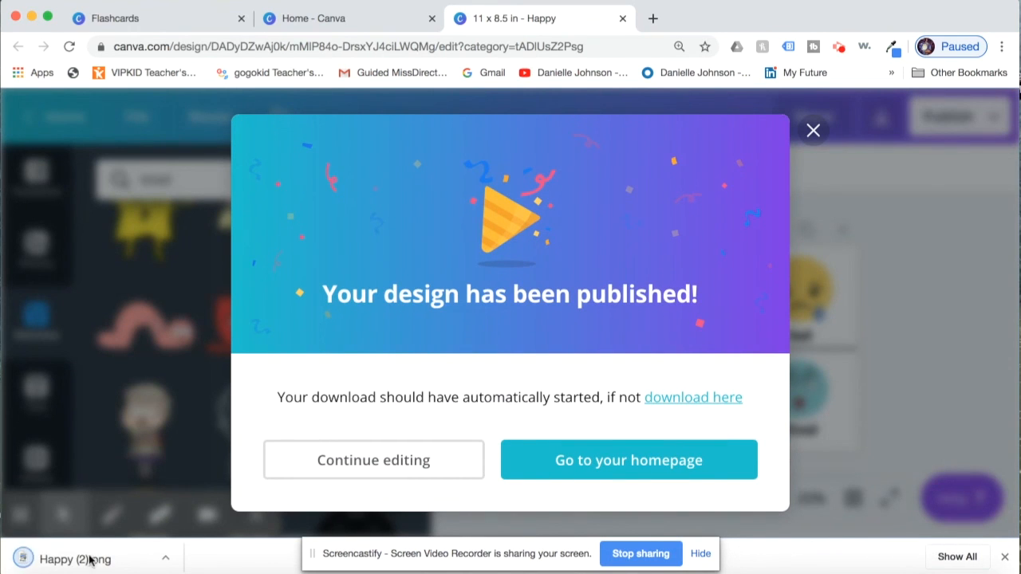
pyautogui.click(77, 558)
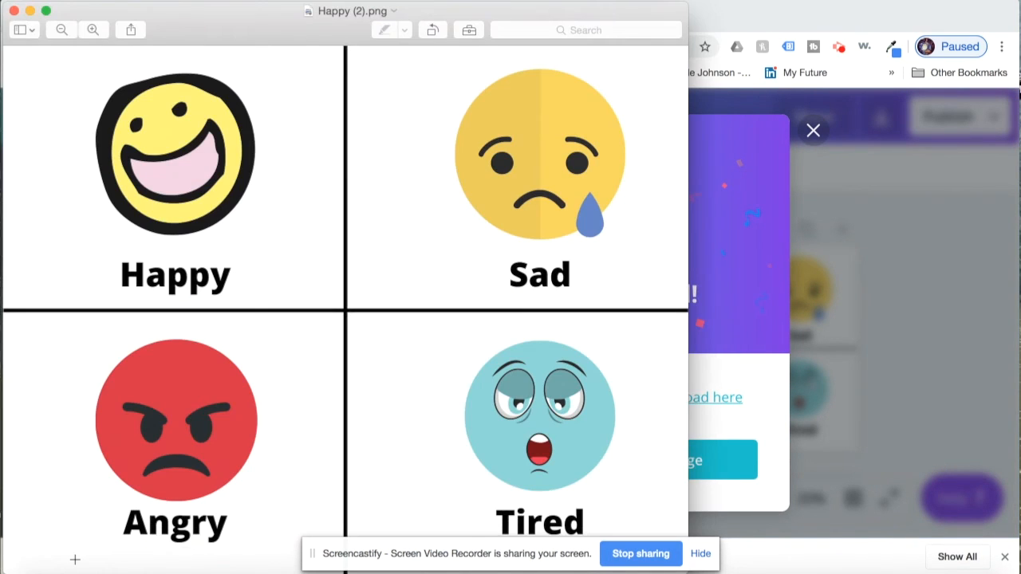